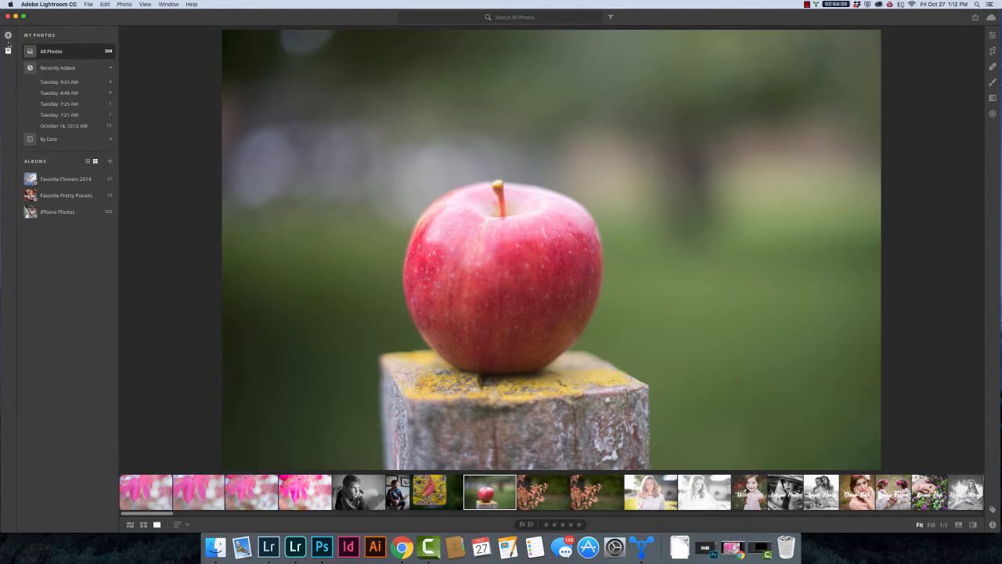
Step: Reveal the photo sources list showing the connected NIKON D610 camera
left_click(7, 35)
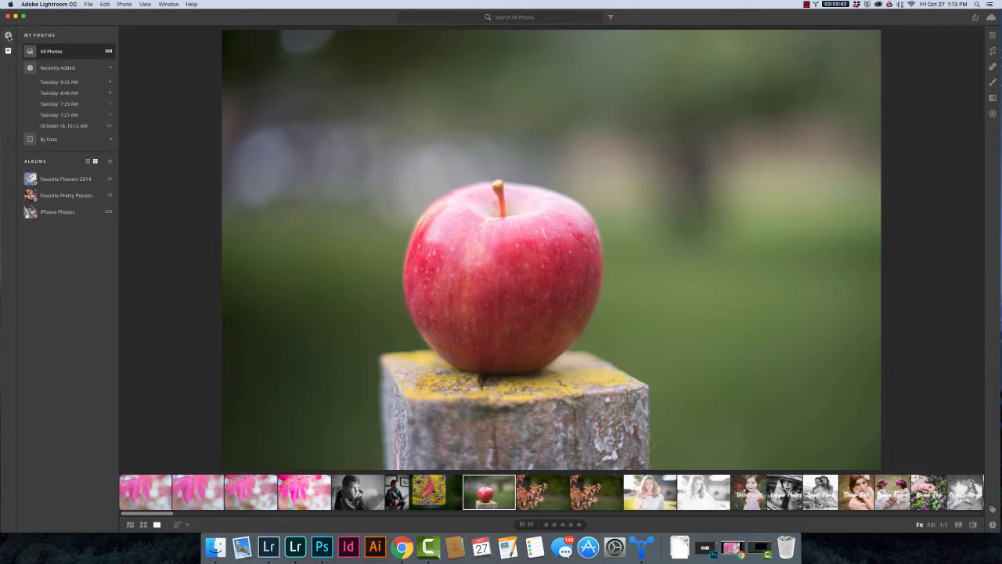
left_click(10, 38)
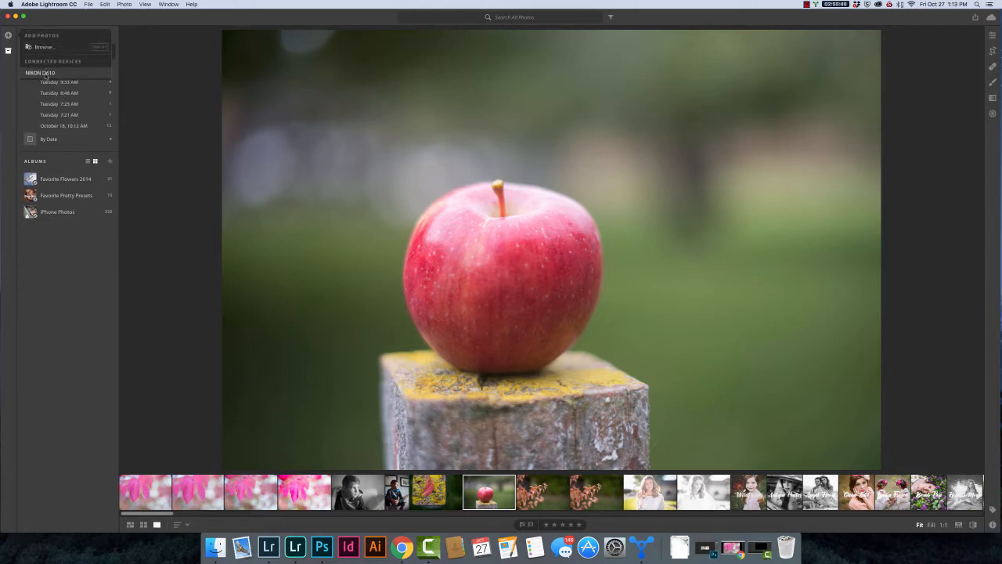
Step: Browse the NIKON D610's import thumbnails and uncheck Select All so none are marked
left_click(41, 73)
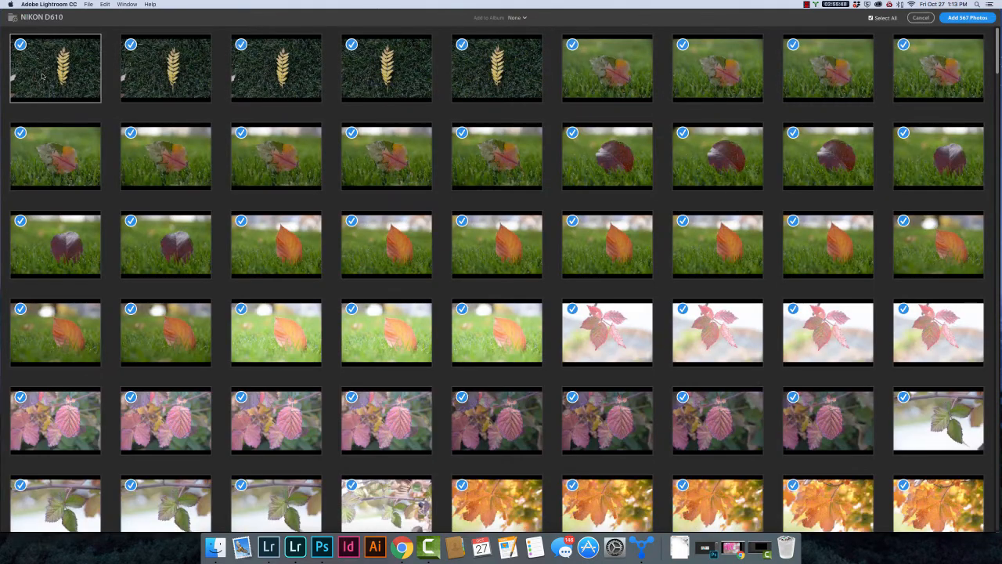
mouse_move(55, 78)
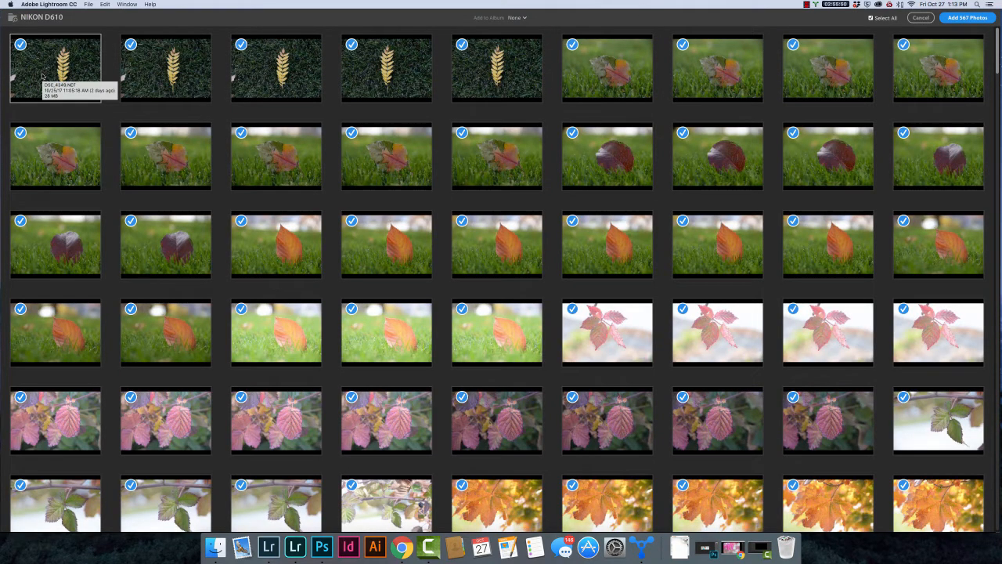
mouse_move(217, 25)
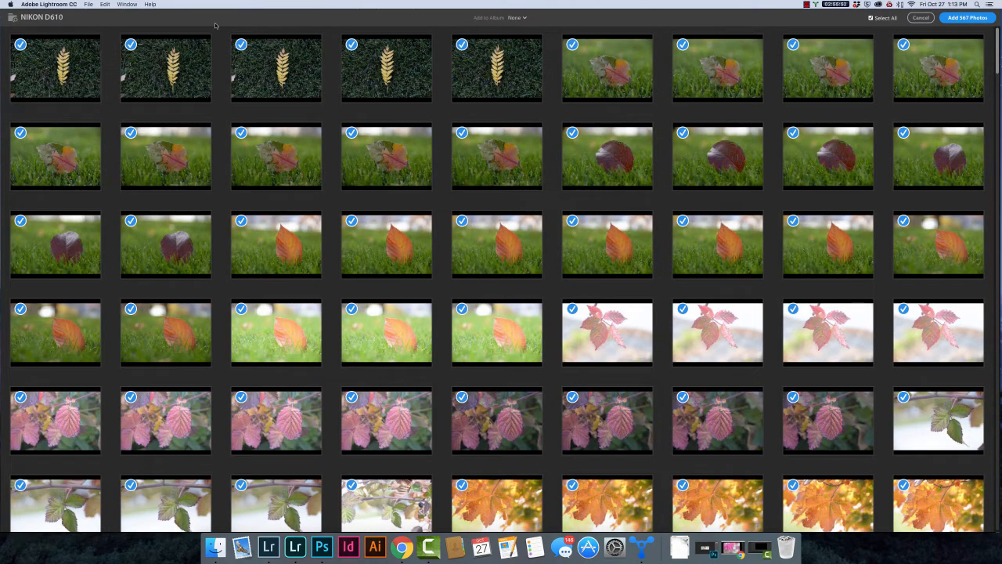
left_click(608, 69)
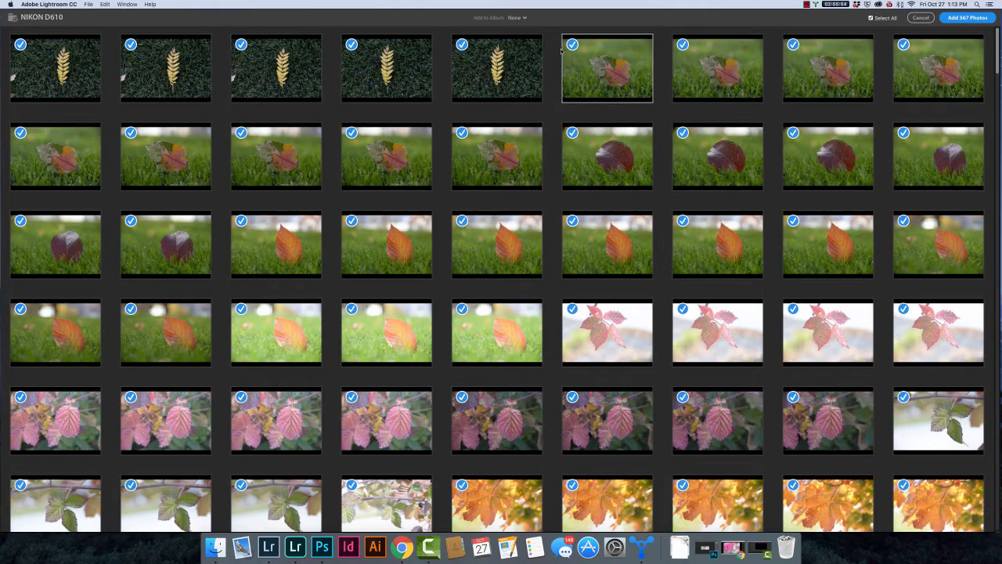
scroll("down", 3)
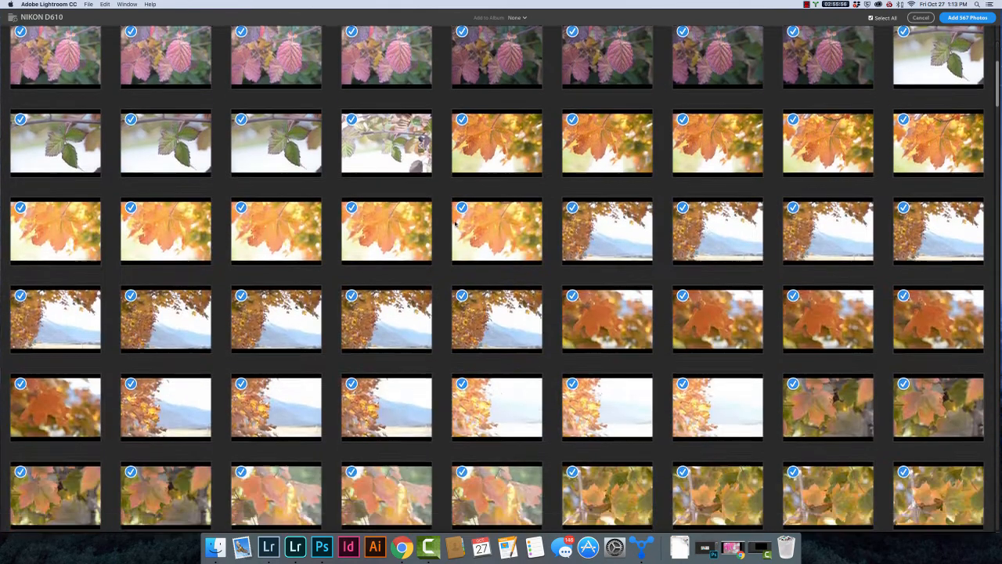
scroll("down", 3)
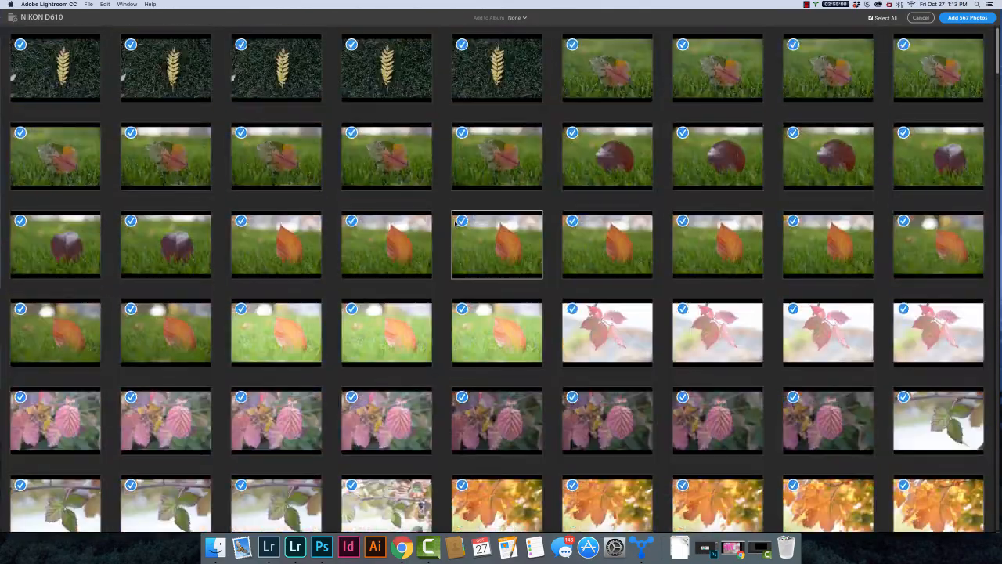
left_click(827, 69)
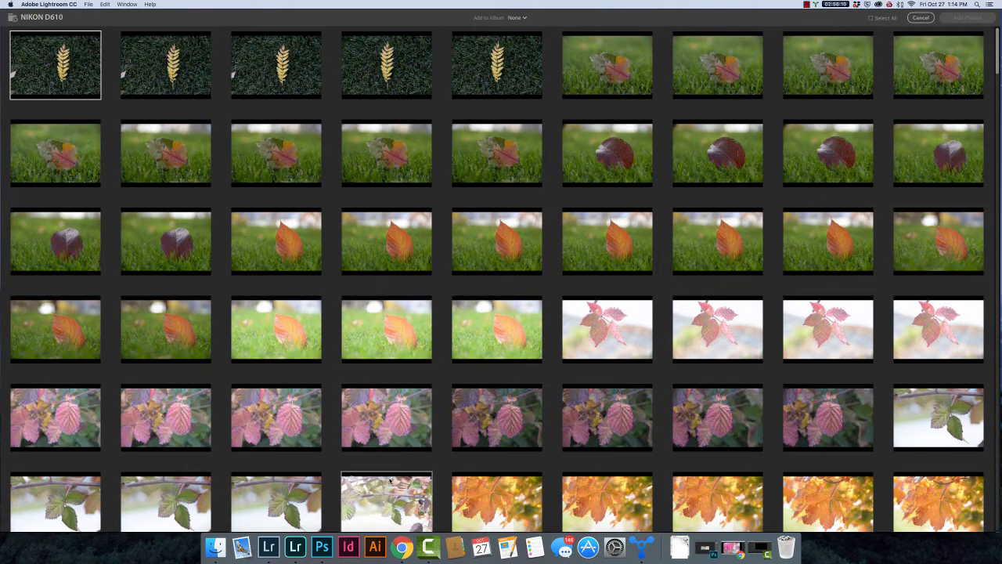
Step: Mark the first two leaf photos in the import grid for adding
left_click(385, 417)
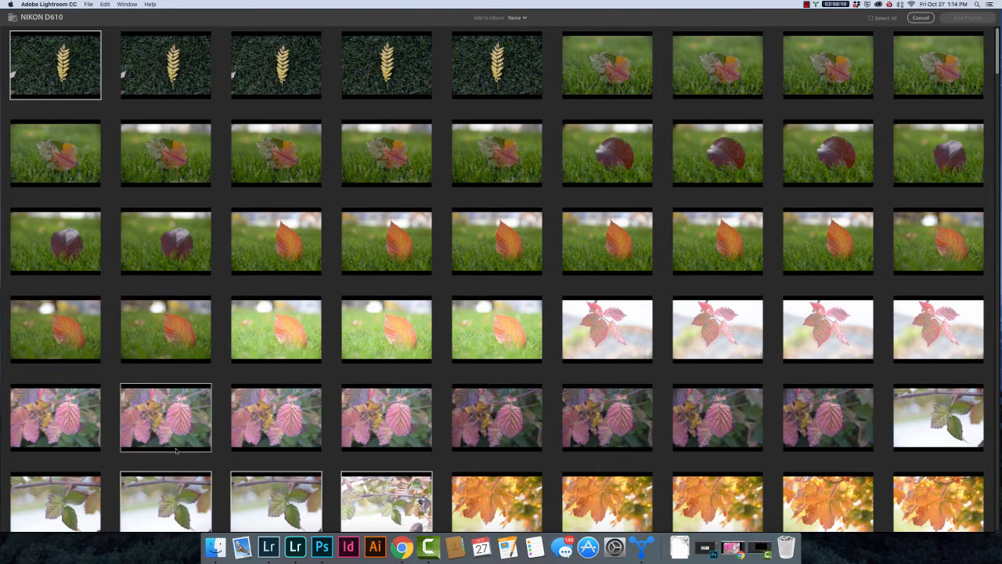
left_click(276, 329)
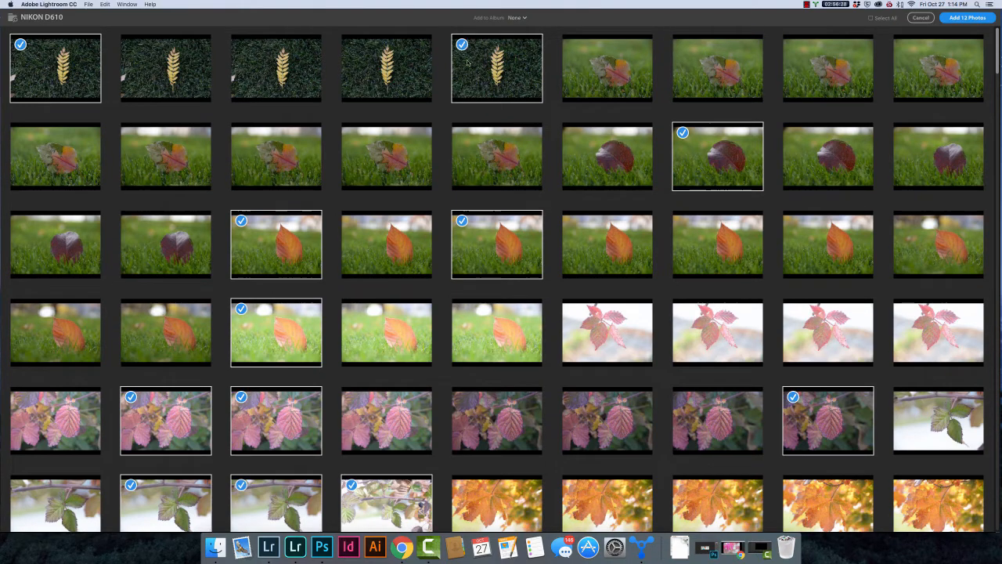
mouse_move(448, 275)
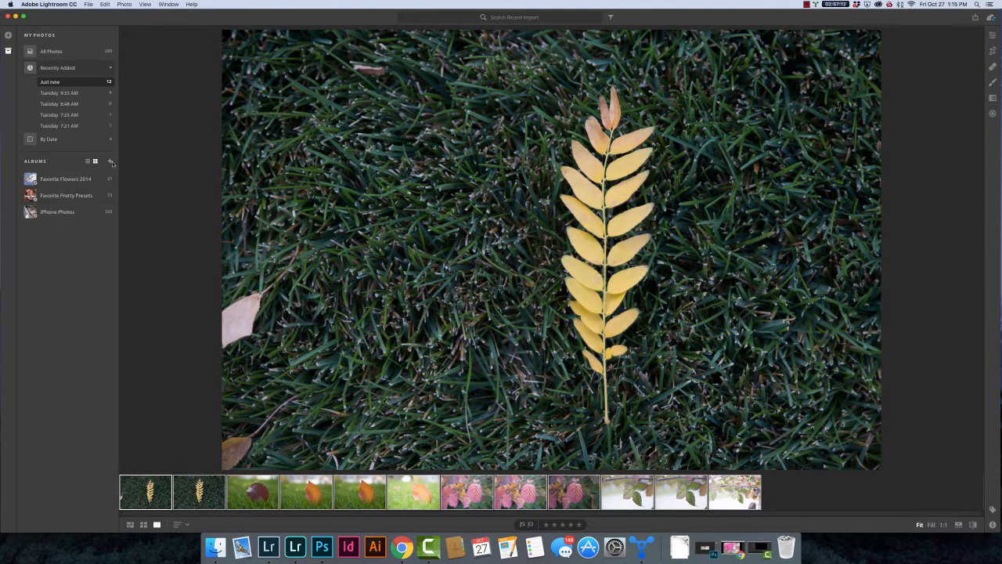
Step: Create an album named Leaf Photos including the 12 selected photos
left_click(110, 161)
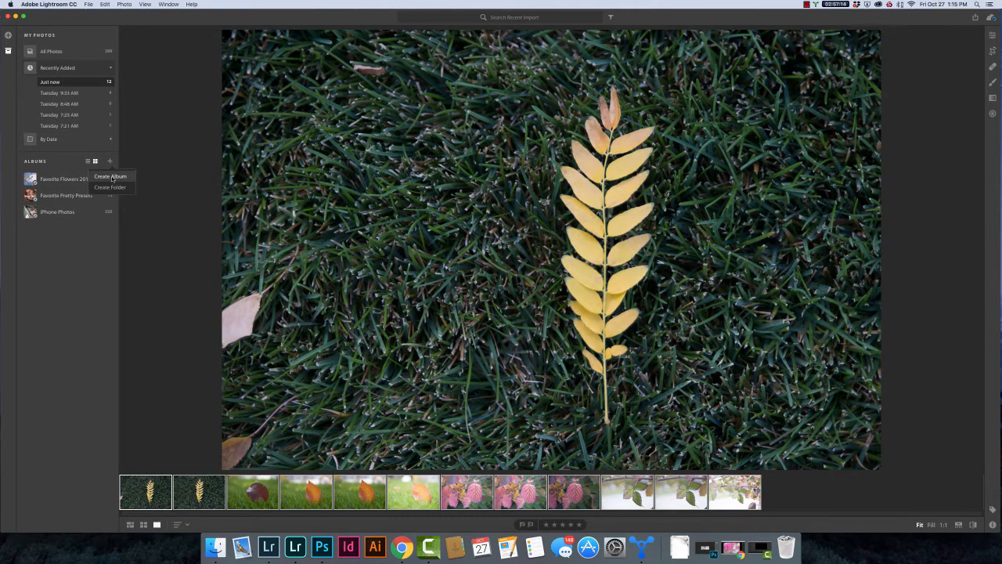
left_click(110, 176)
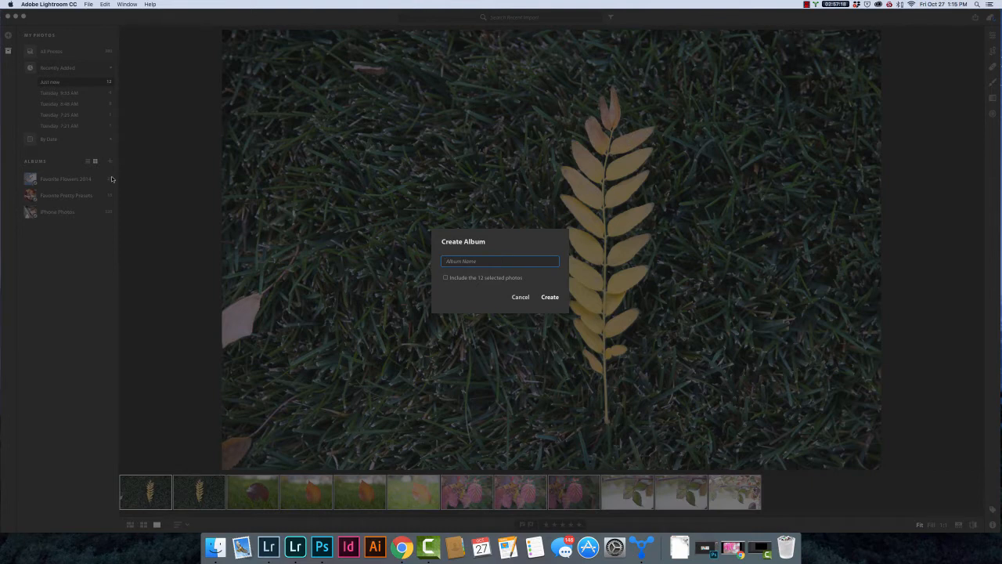
type("Leaf Ph")
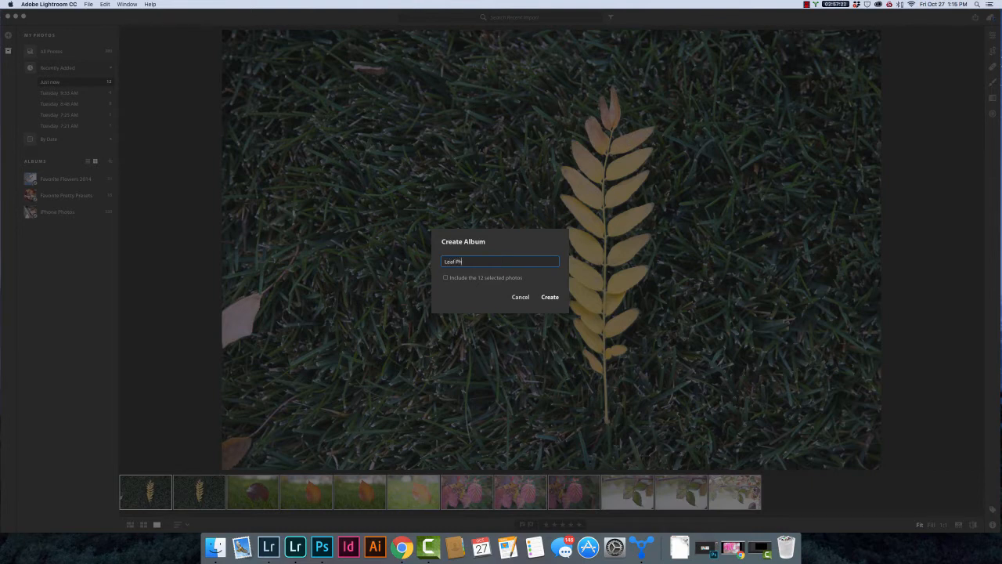
type("otos")
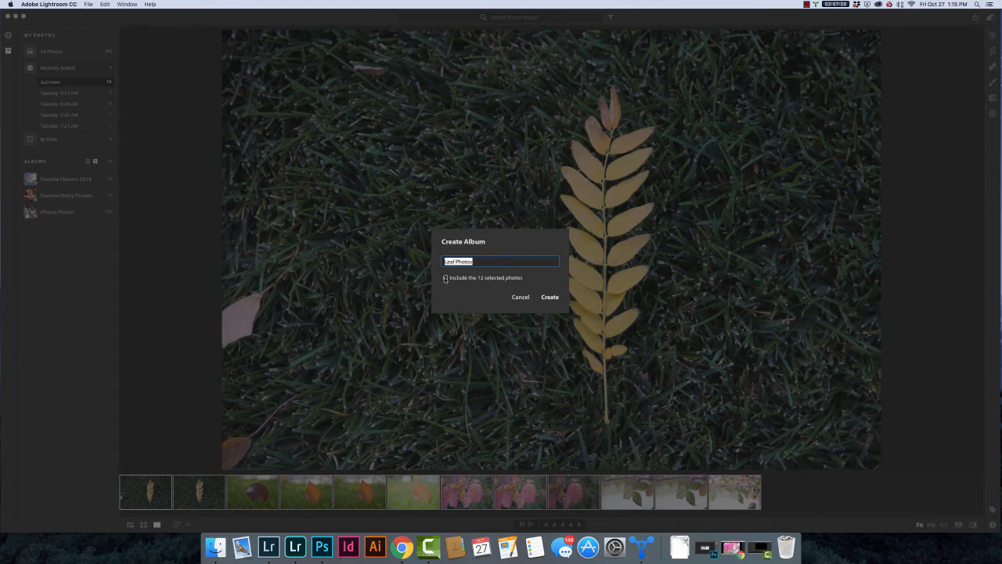
left_click(445, 279)
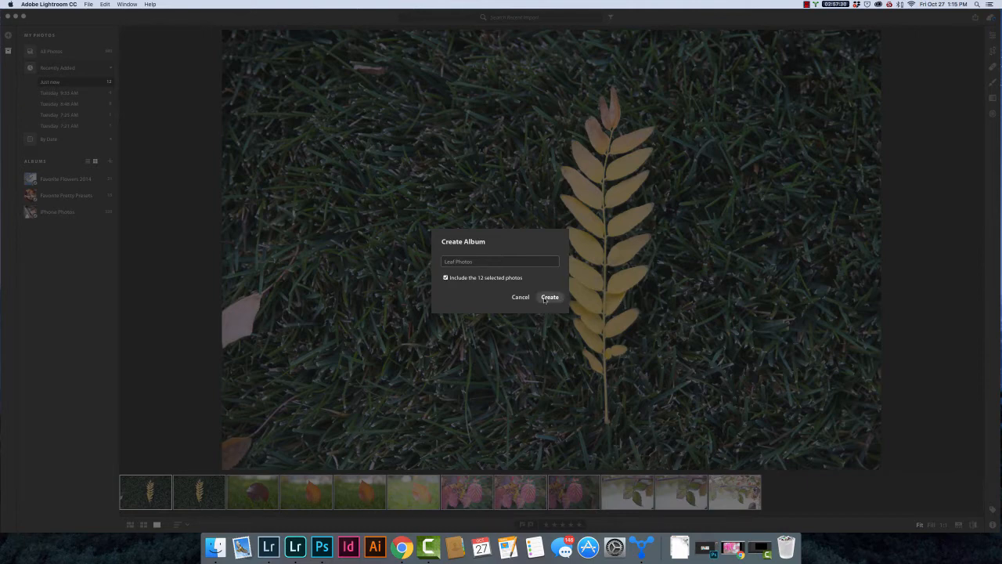
left_click(548, 298)
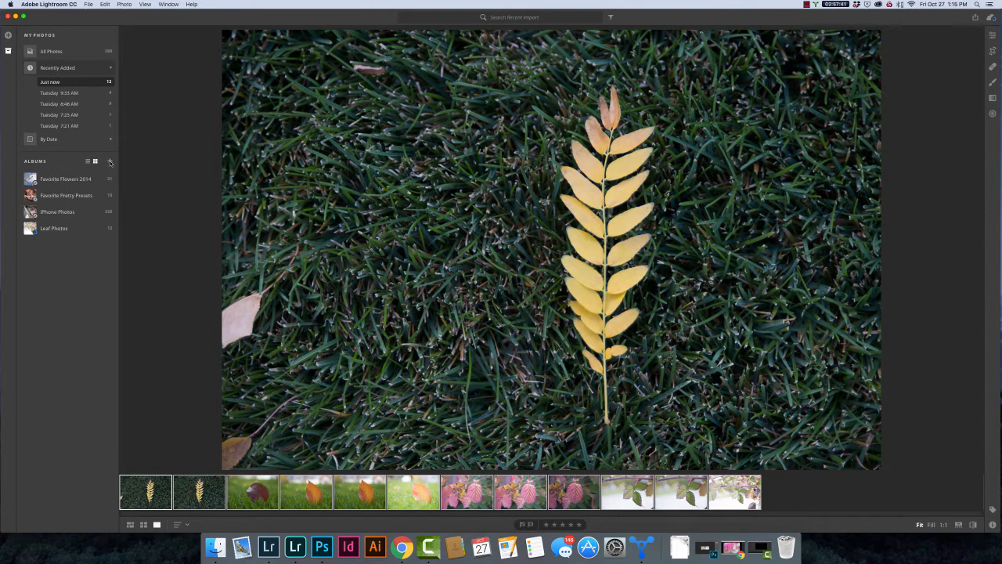
left_click(110, 161)
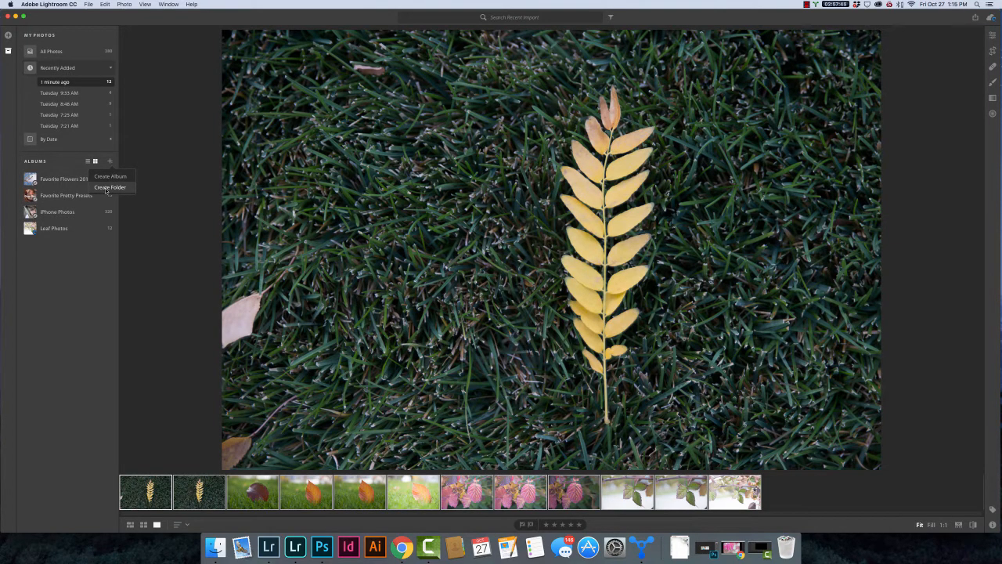
left_click(110, 188)
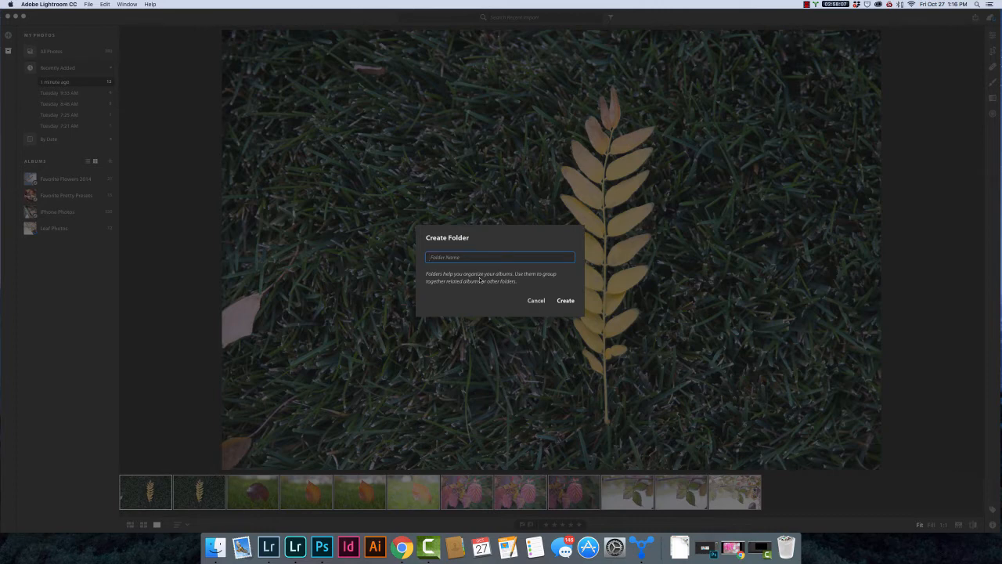
left_click(536, 301)
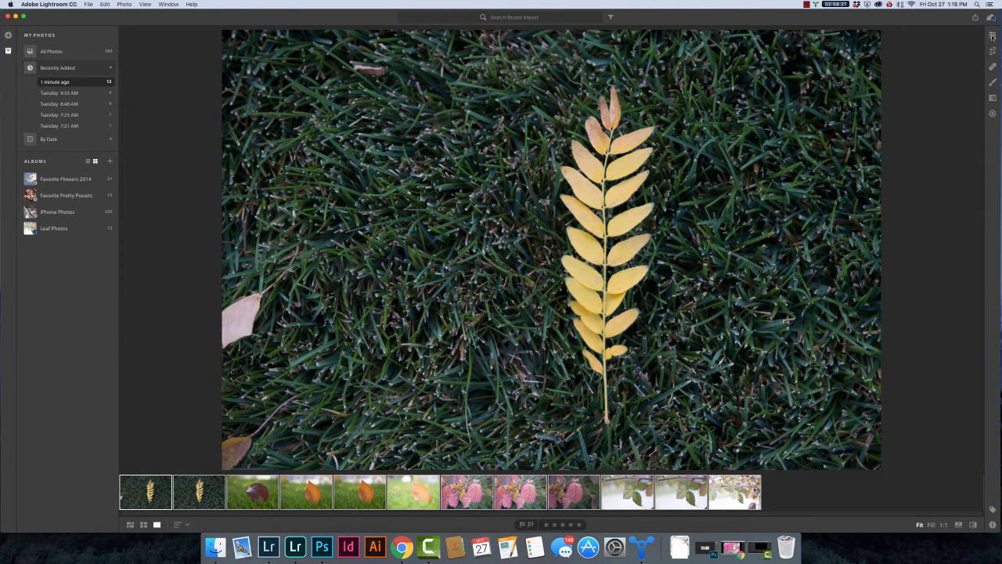
left_click(993, 36)
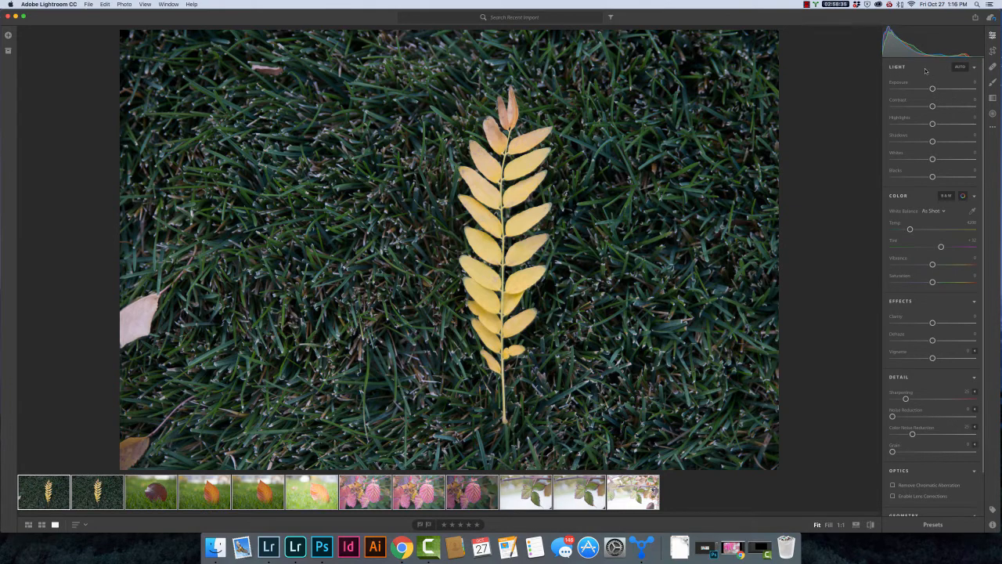
mouse_move(899, 72)
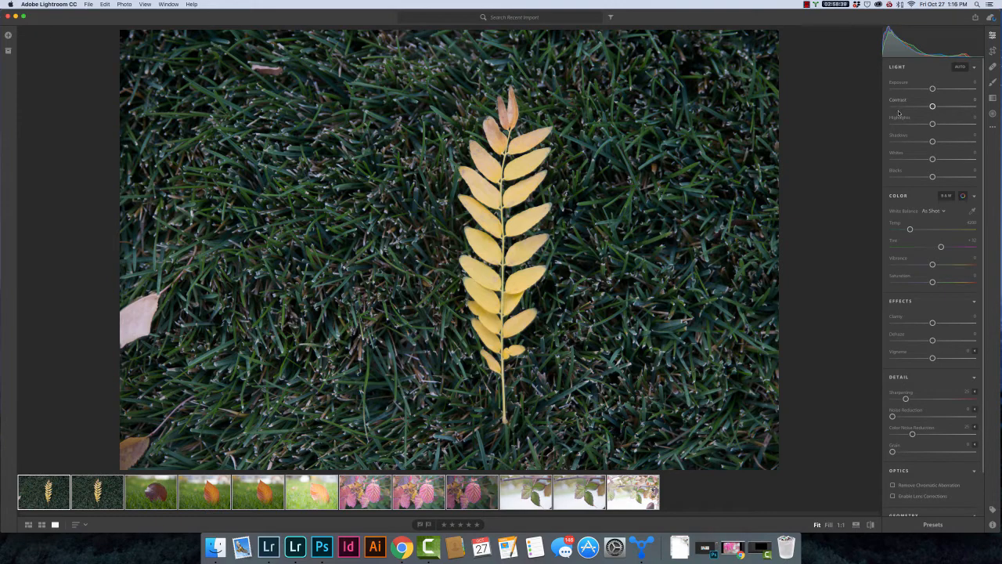
mouse_move(932, 153)
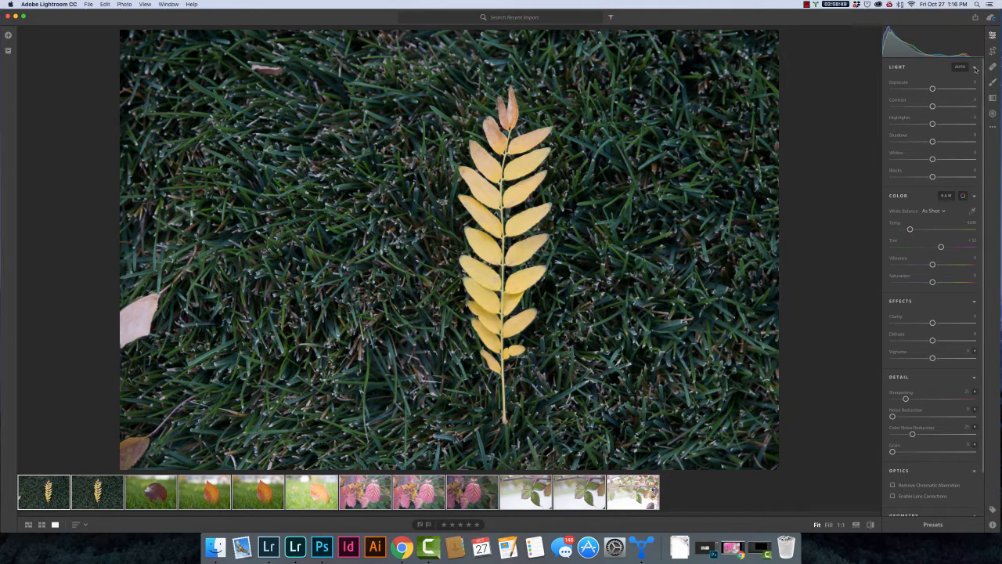
Step: Collapse the Light section so the color adjustments come first
left_click(974, 65)
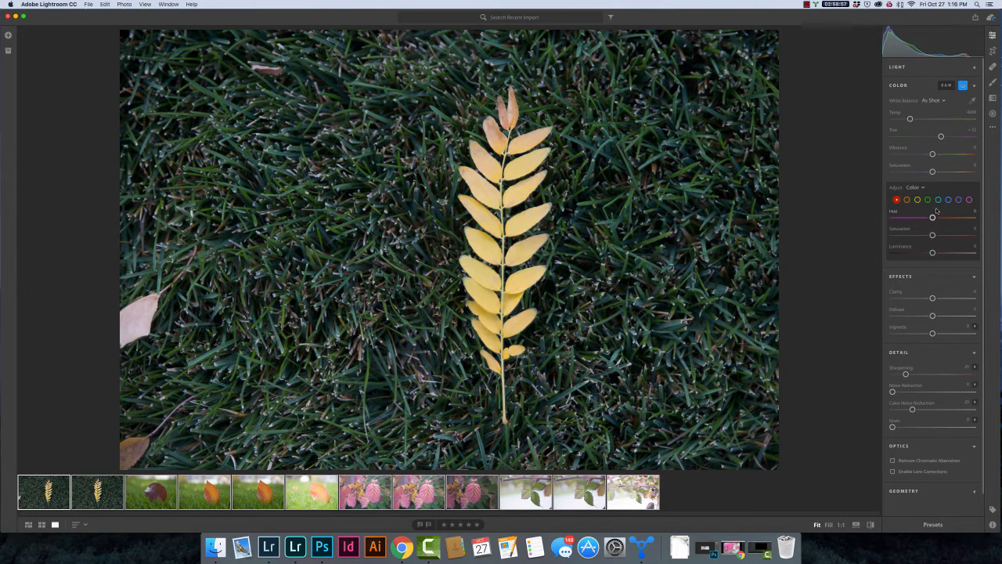
Step: Hide the Color Mixer, preview the leaf in B&W, then return it to Color
left_click(963, 85)
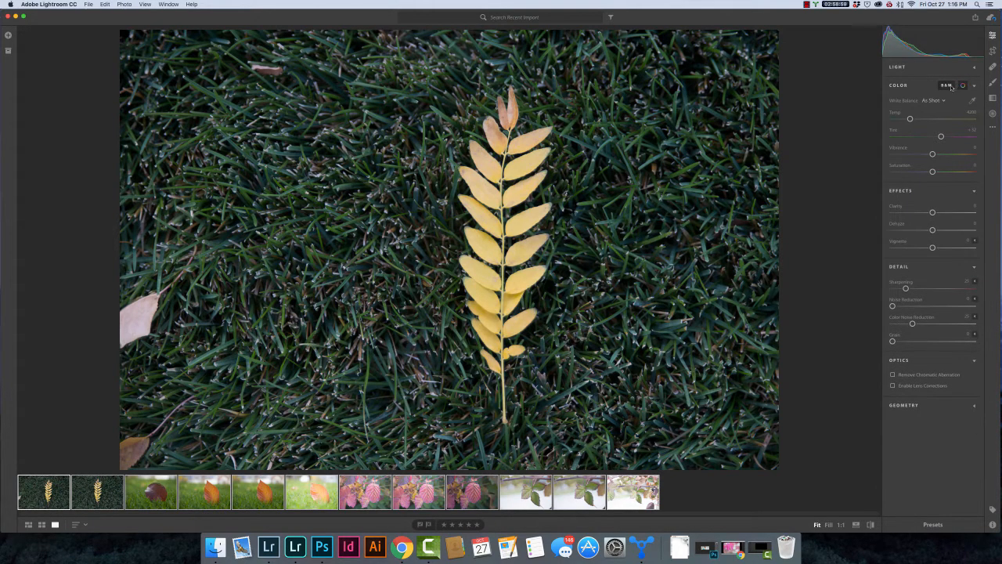
left_click(946, 85)
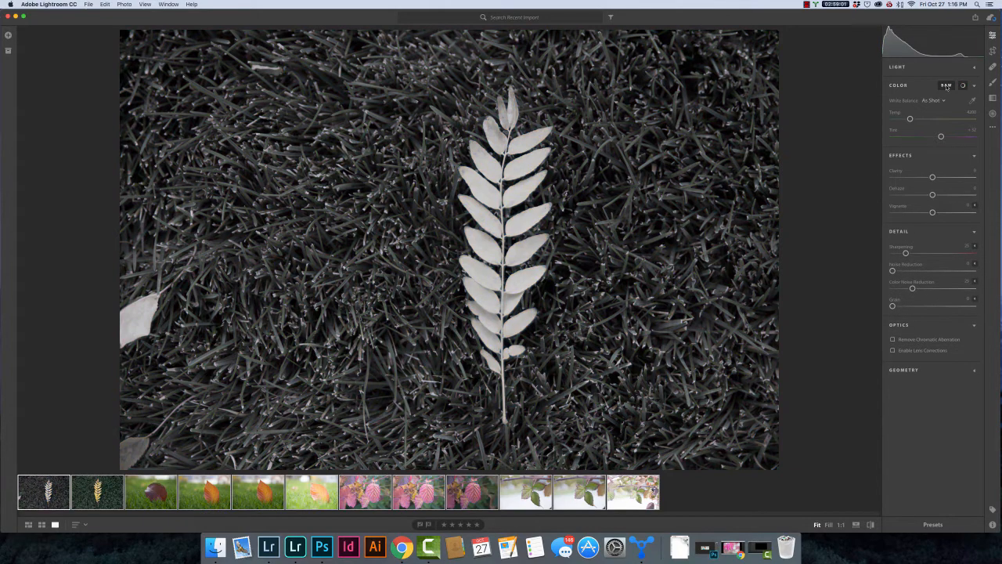
left_click(965, 85)
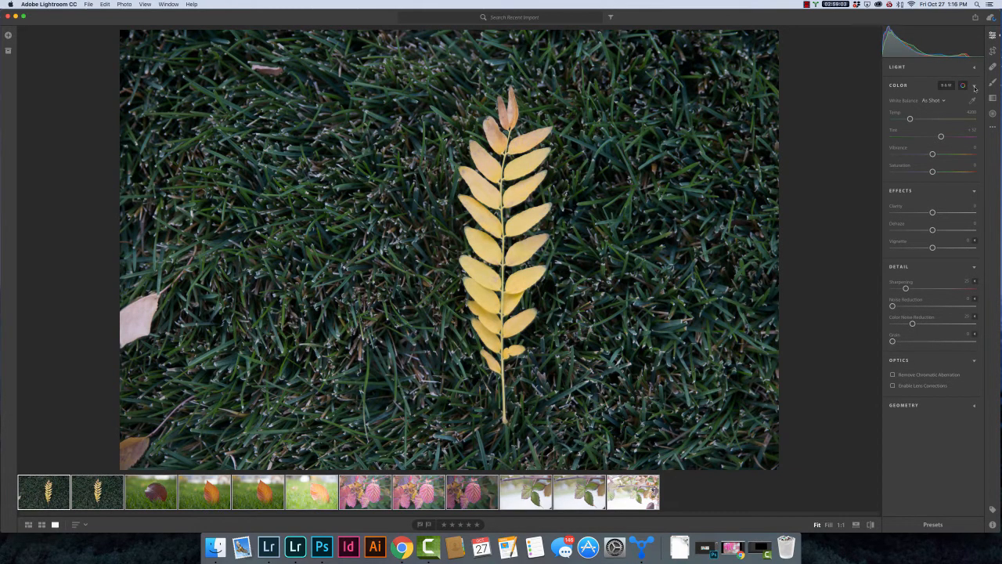
mouse_move(971, 89)
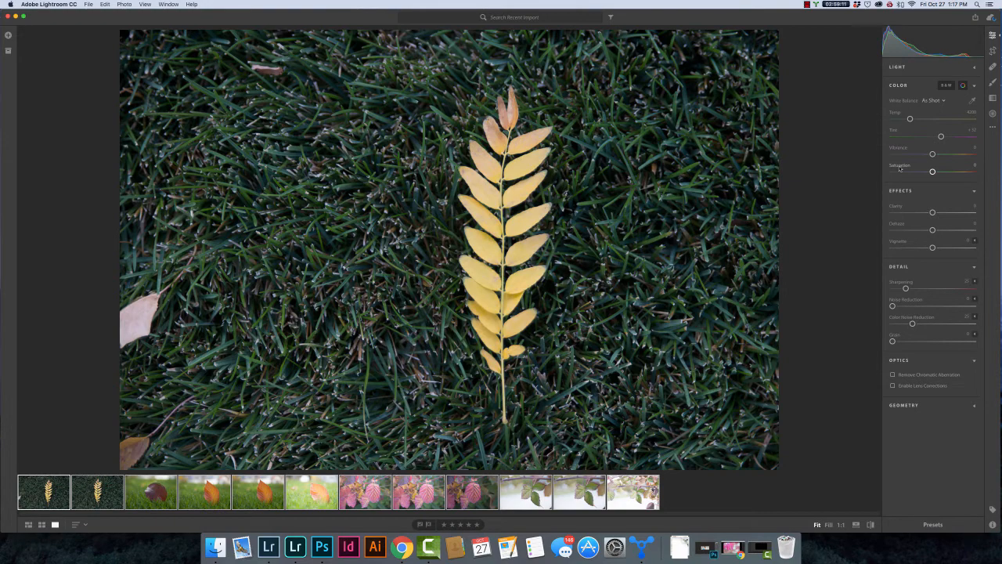
mouse_move(899, 166)
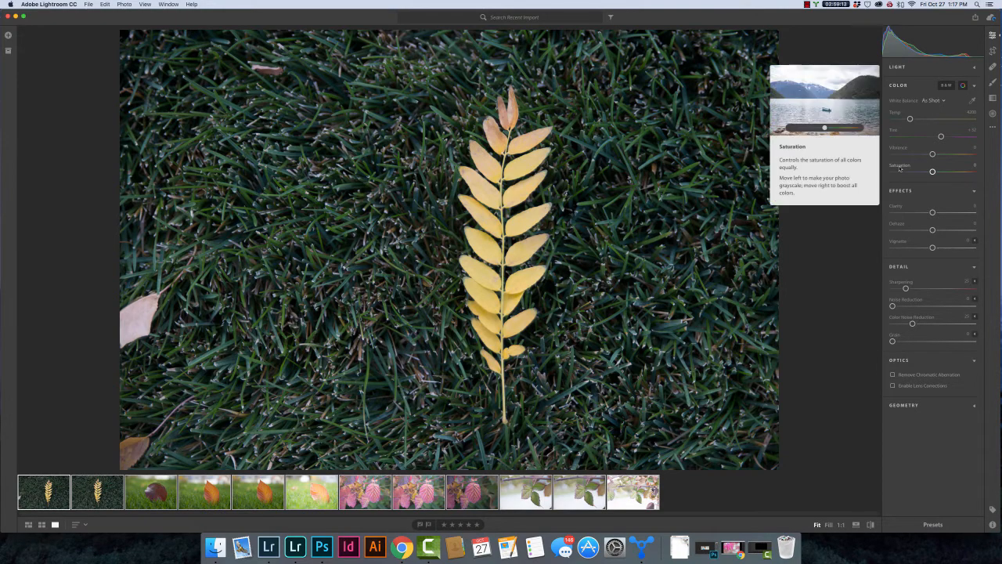
mouse_move(924, 78)
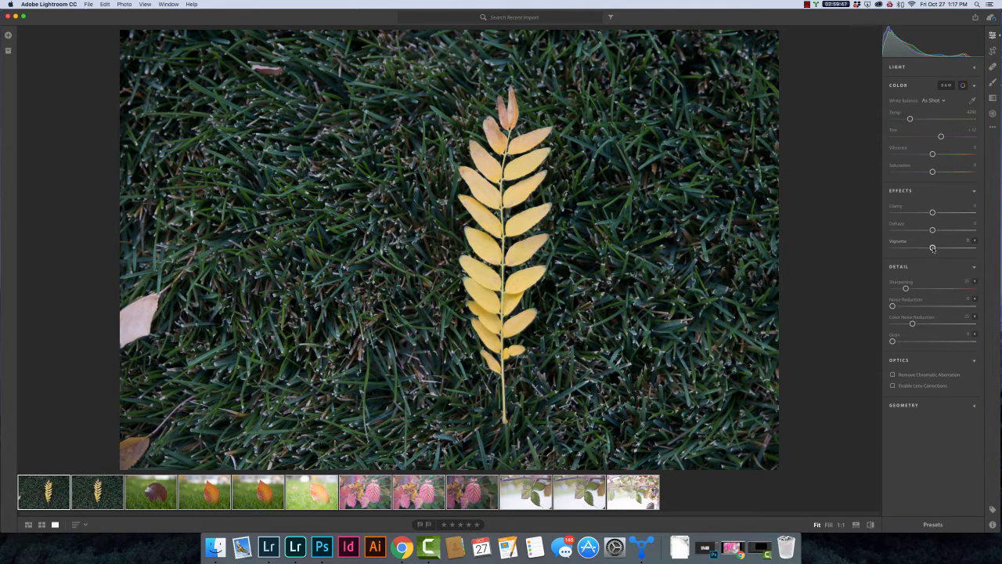
Step: Try a white vignette, return it to 0, and collapse the Optics section
left_click_drag(934, 248, 940, 248)
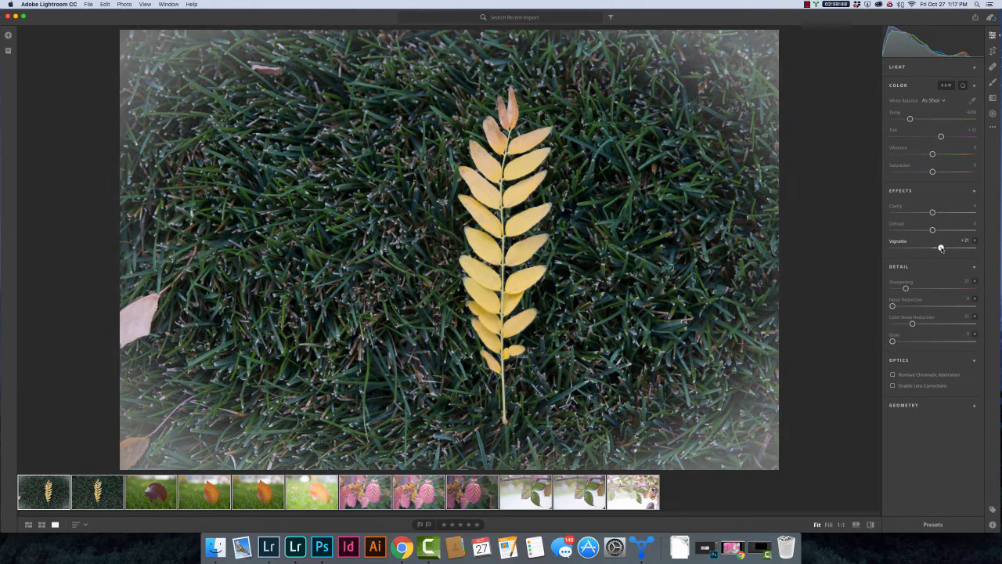
left_click_drag(940, 248, 927, 248)
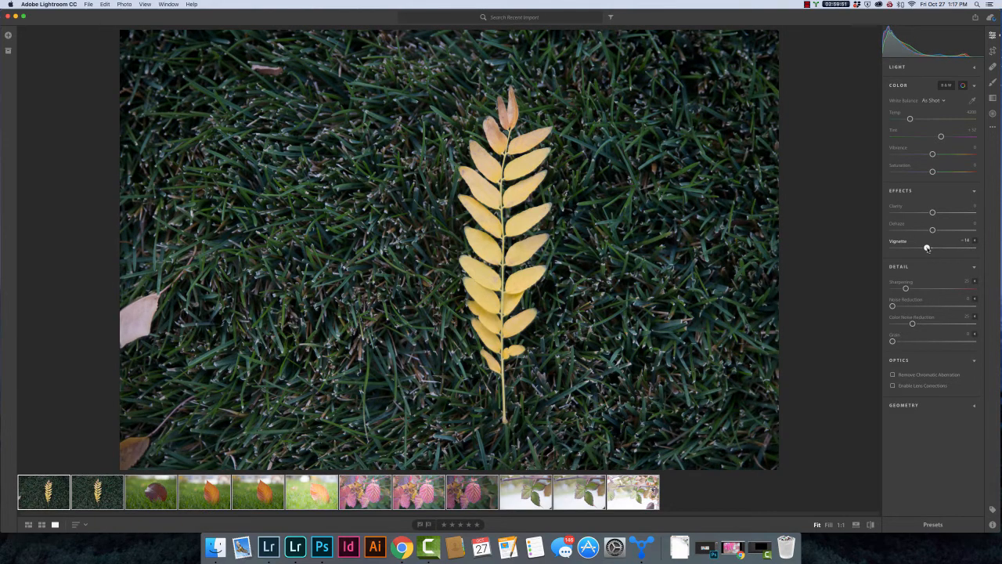
left_click_drag(927, 247, 932, 248)
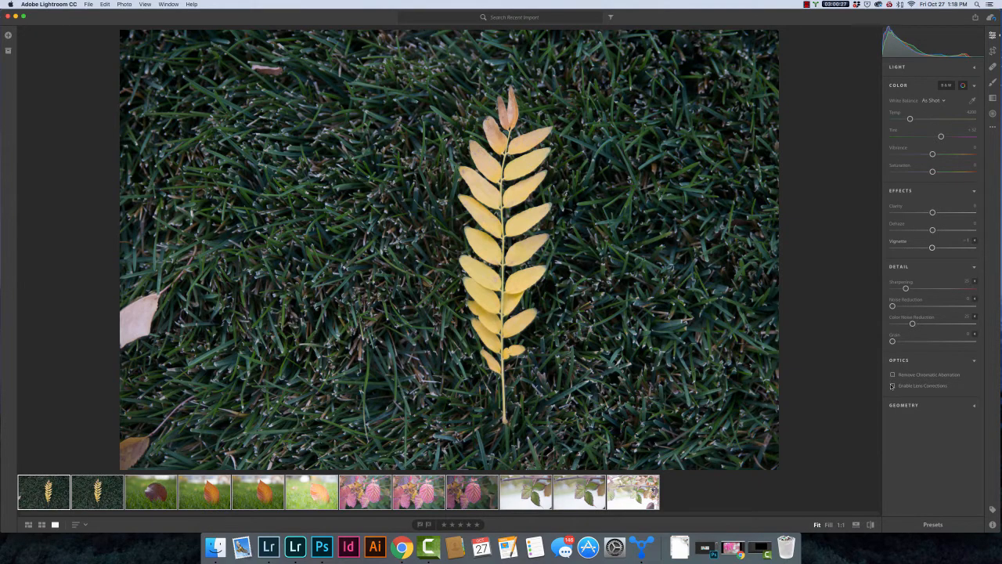
left_click(893, 385)
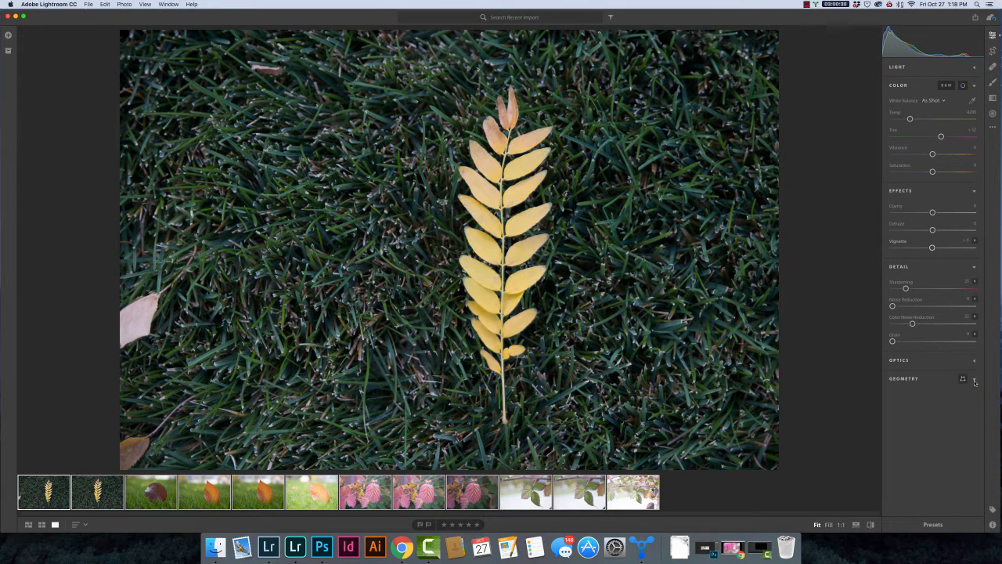
Step: Set Upright correction to Guided in Geometry, then collapse the section
left_click(974, 378)
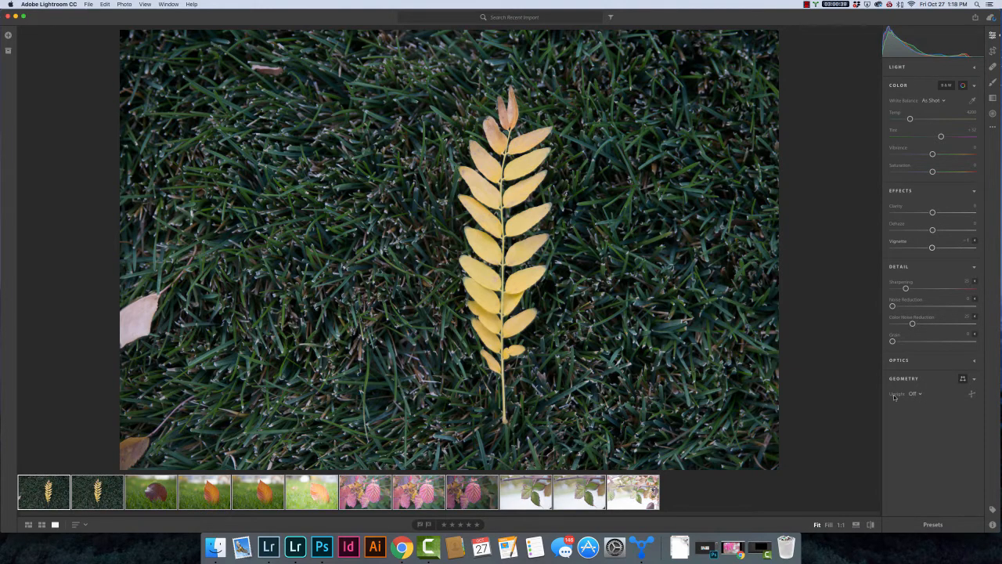
left_click(914, 393)
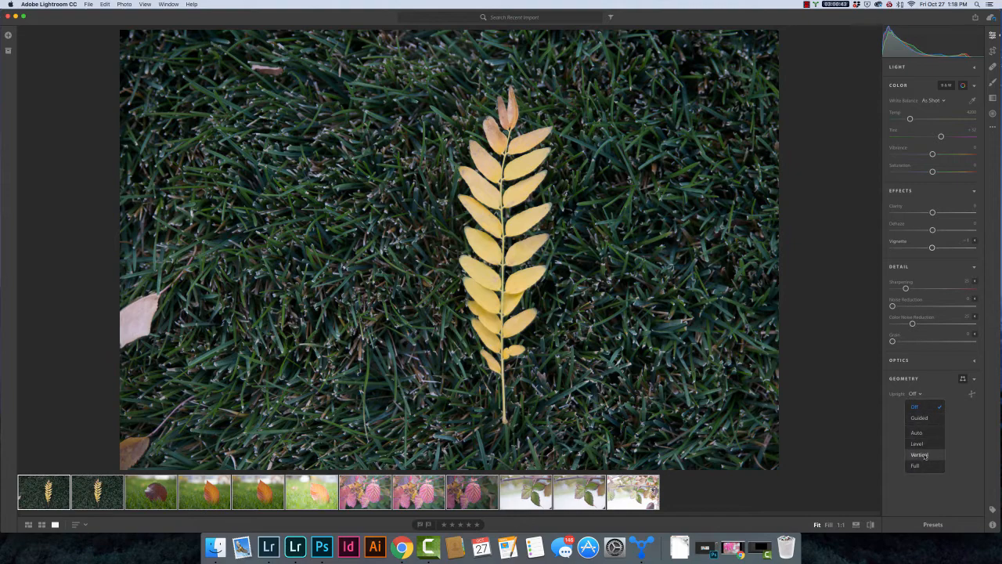
mouse_move(919, 416)
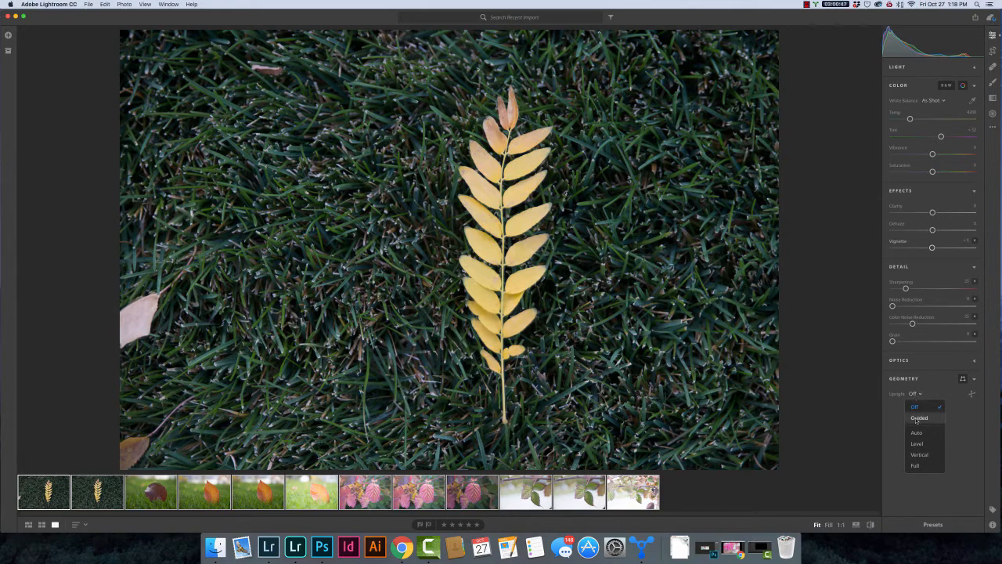
left_click(919, 416)
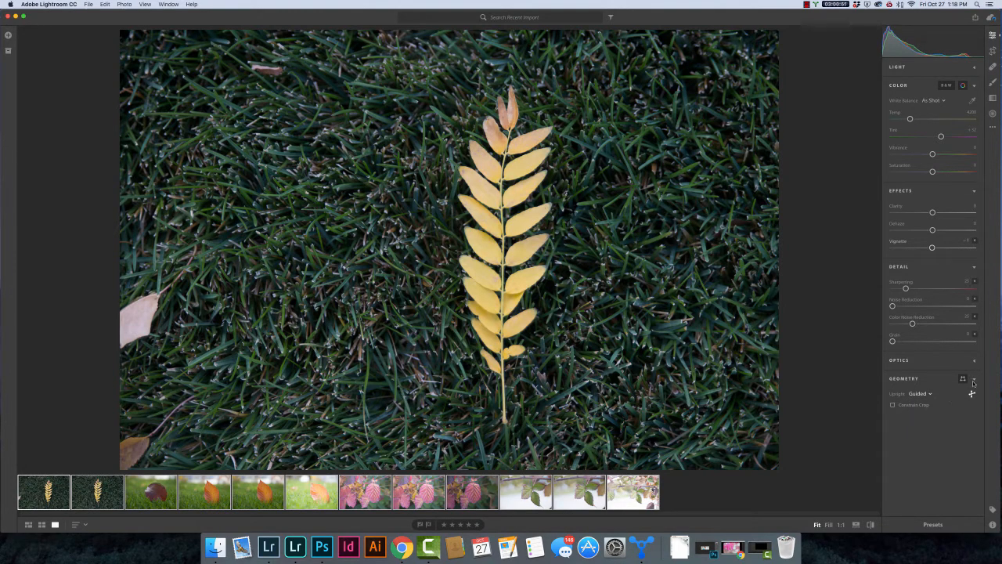
left_click(975, 377)
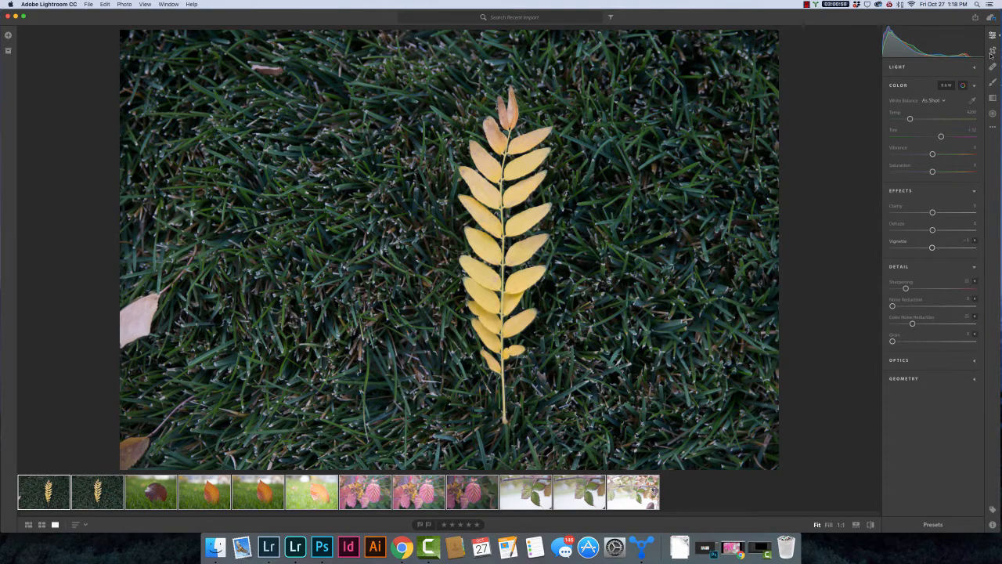
Step: Show the Crop & Rotate controls over the leaf, then move to the Healing Brush
left_click(994, 51)
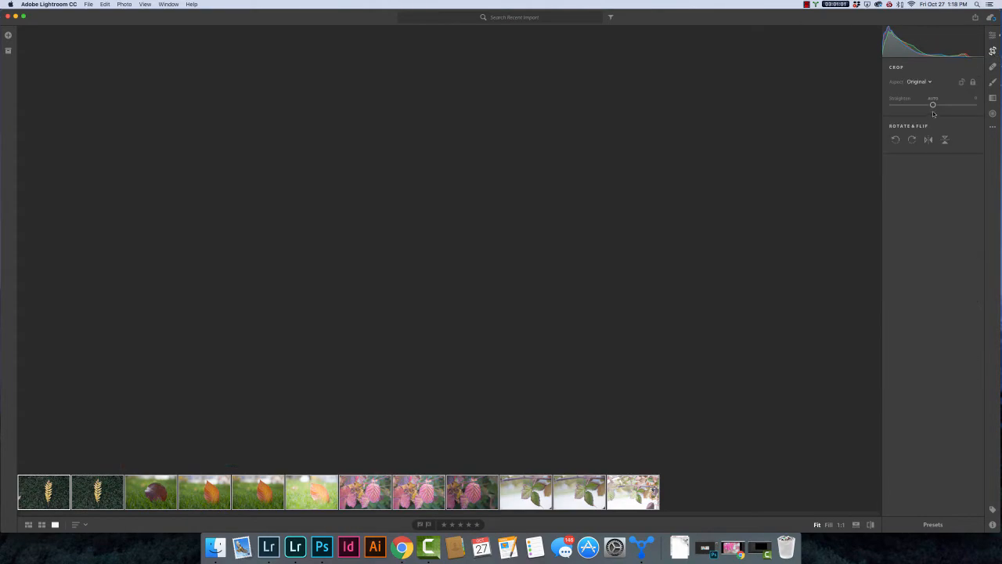
left_click(44, 492)
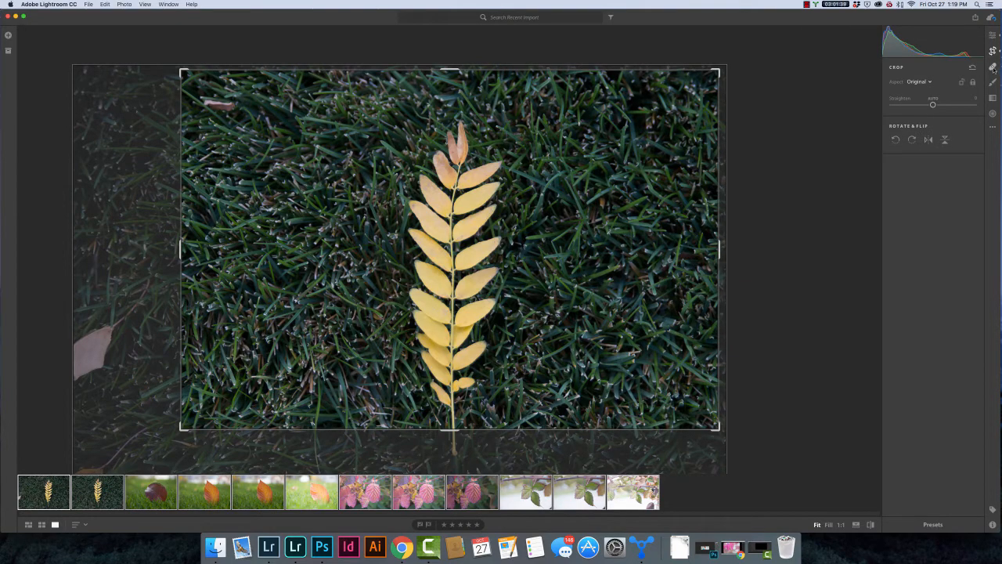
left_click(993, 81)
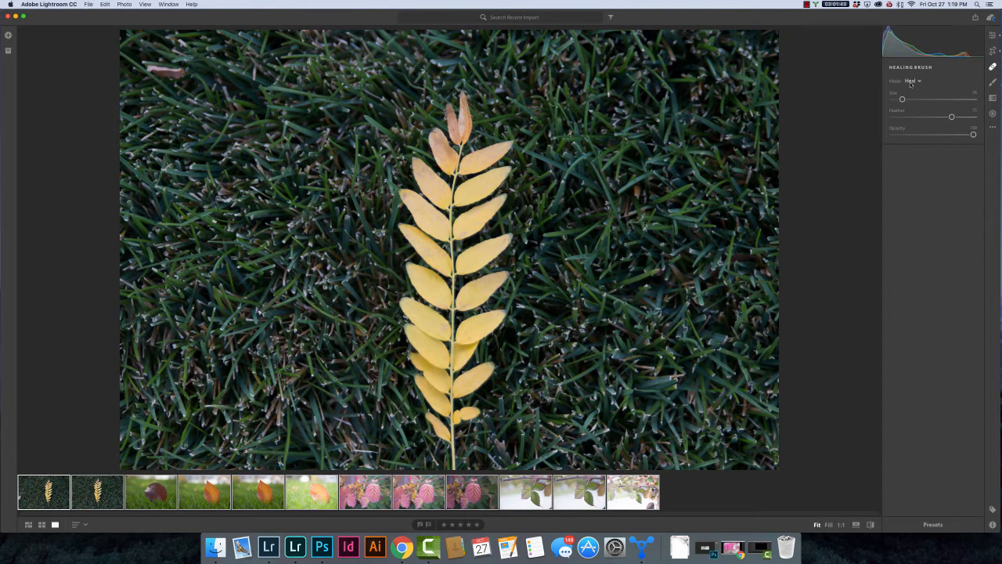
Step: Choose the Healing Brush's heal or clone mode from its mode dropdown
left_click(912, 82)
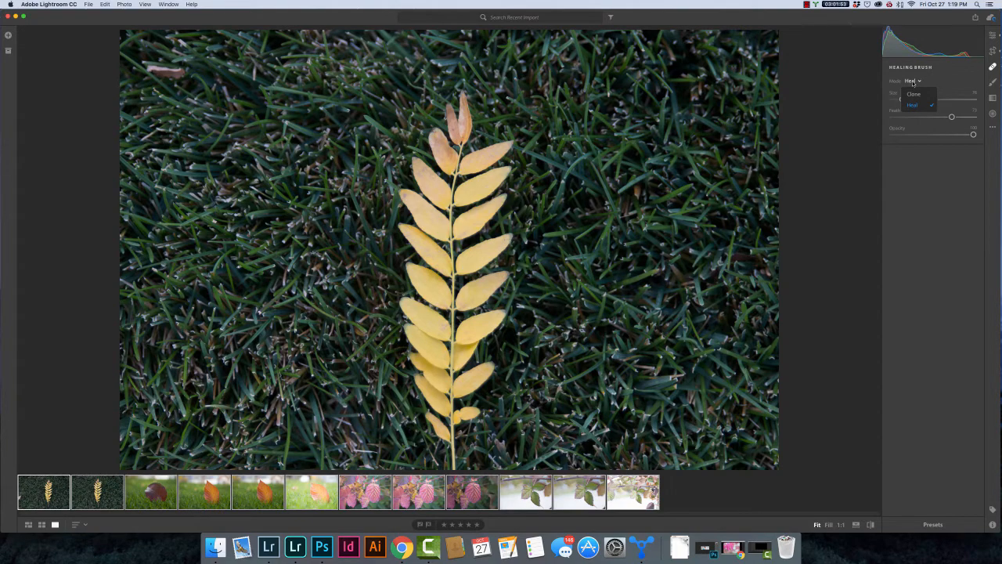
left_click(913, 105)
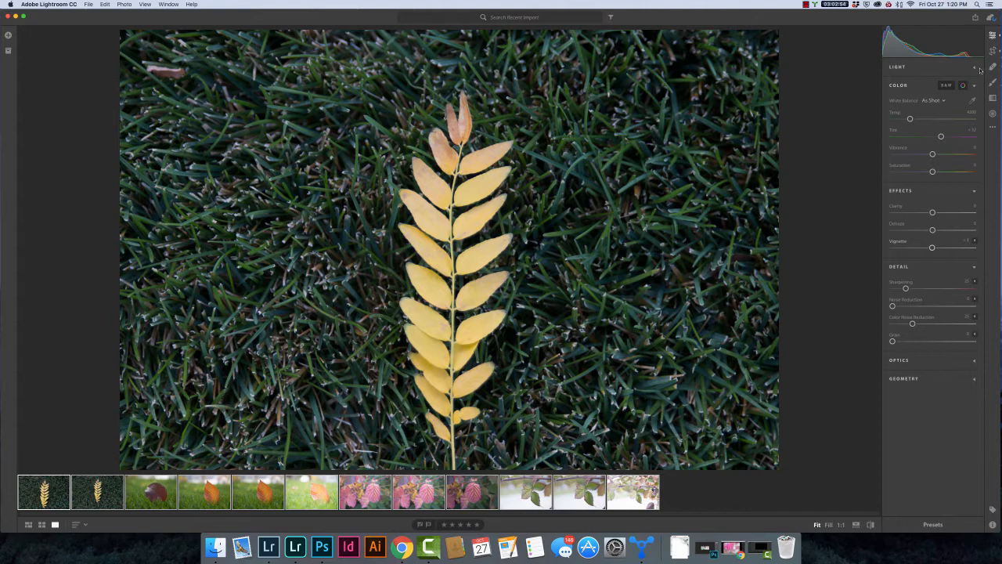
mouse_move(993, 81)
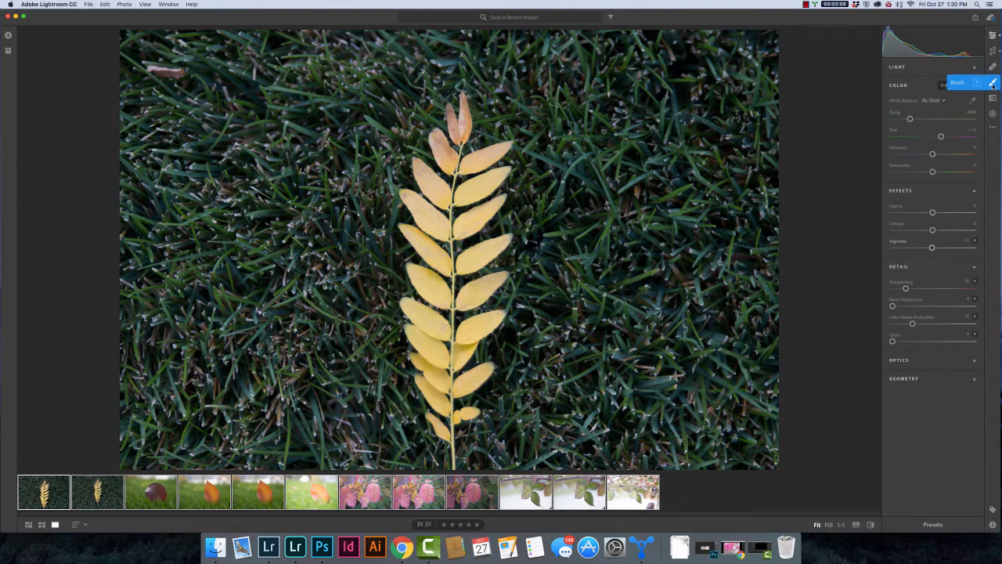
Step: Activate the adjustment Brush and drag a slider to set its effect amount
left_click(994, 84)
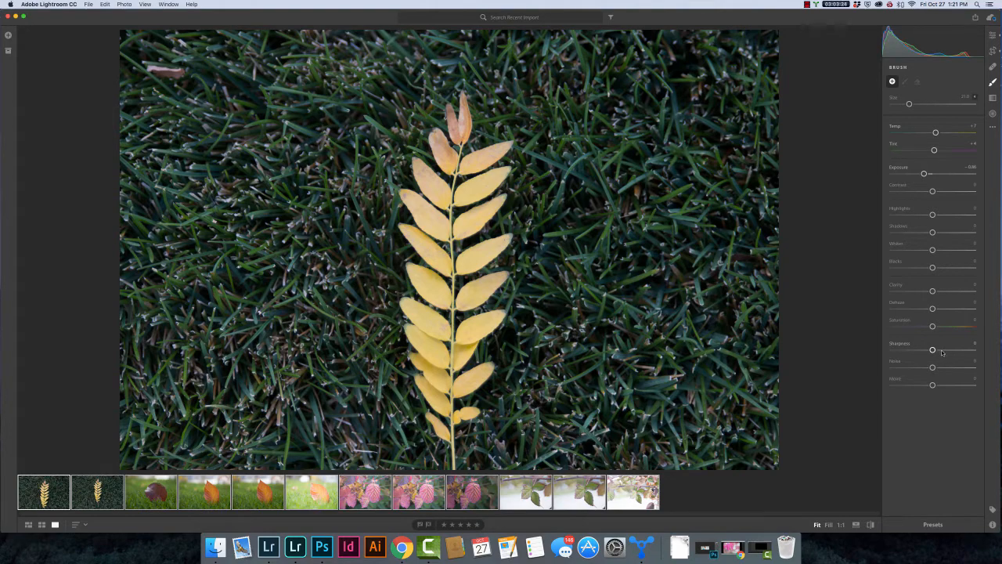
left_click_drag(934, 327, 934, 328)
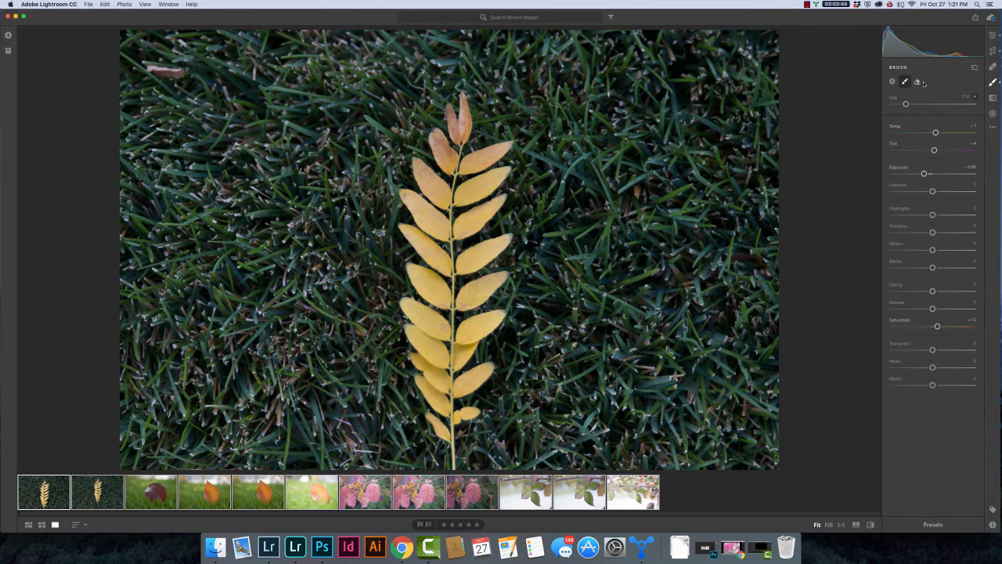
Step: Paint a brush stroke on the grass right of the leaf and hide the red mask overlay
left_click(918, 82)
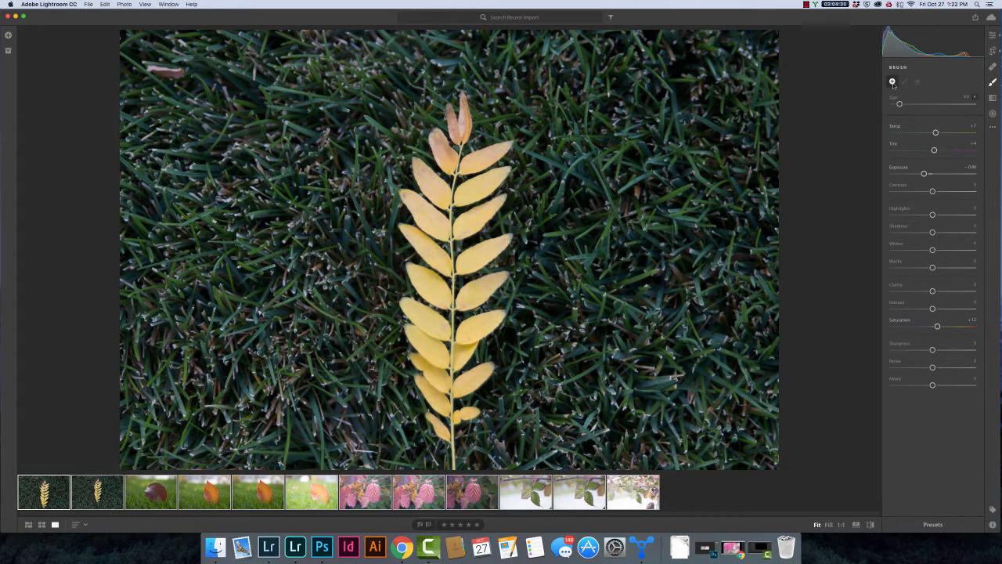
left_click(614, 138)
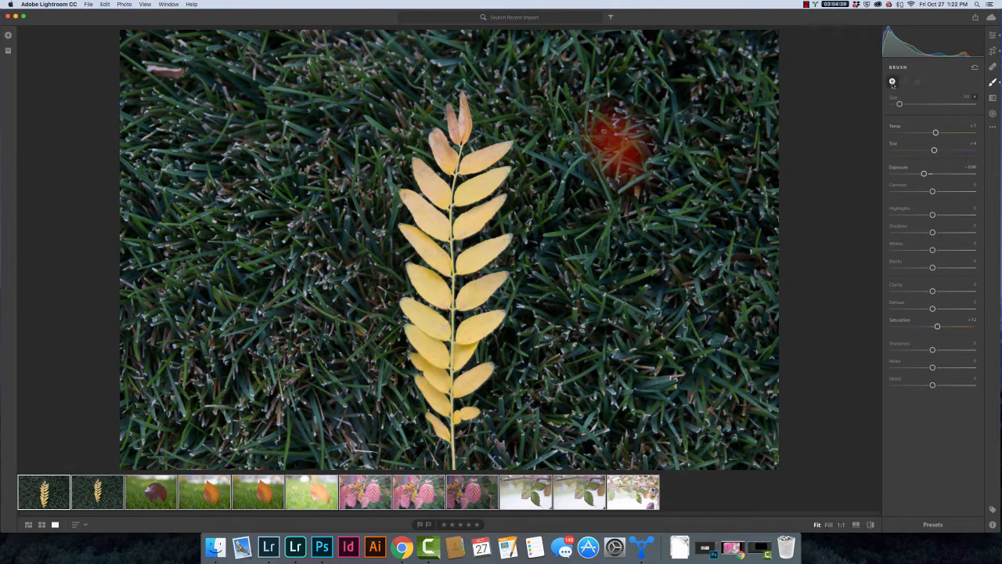
left_click(607, 127)
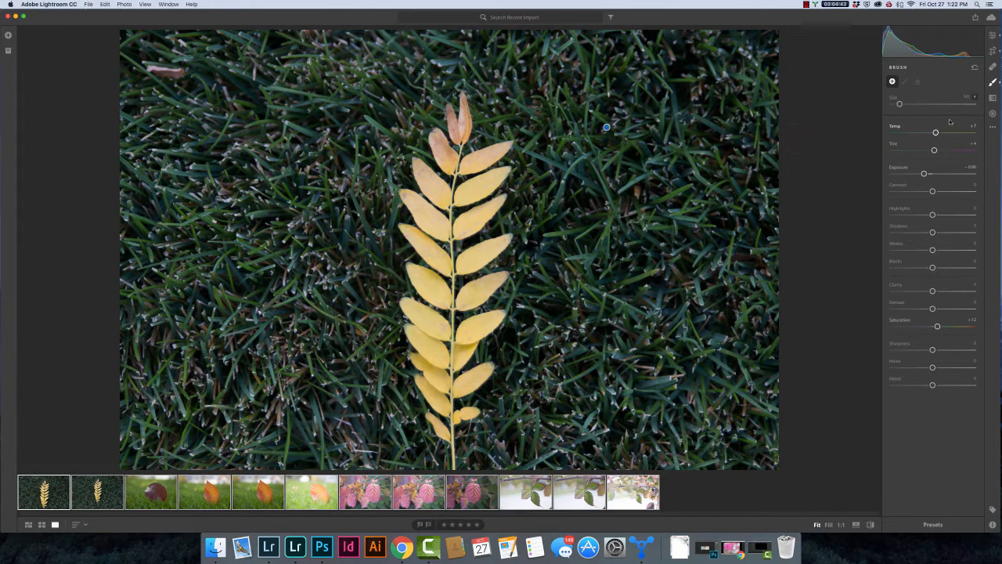
Step: Lay a linear gradient over the left grass, then a radial gradient around the leaf's top
left_click(993, 97)
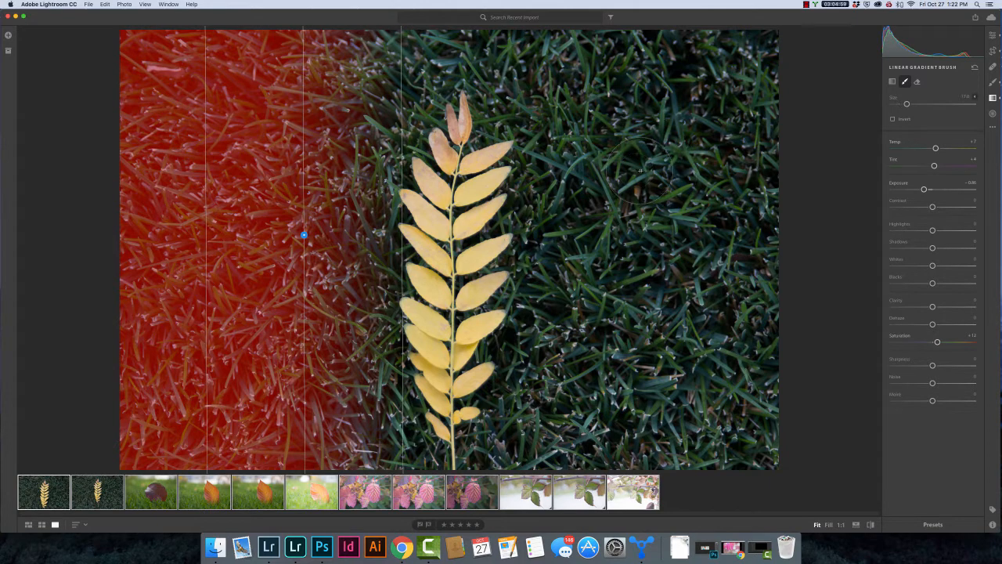
left_click(642, 169)
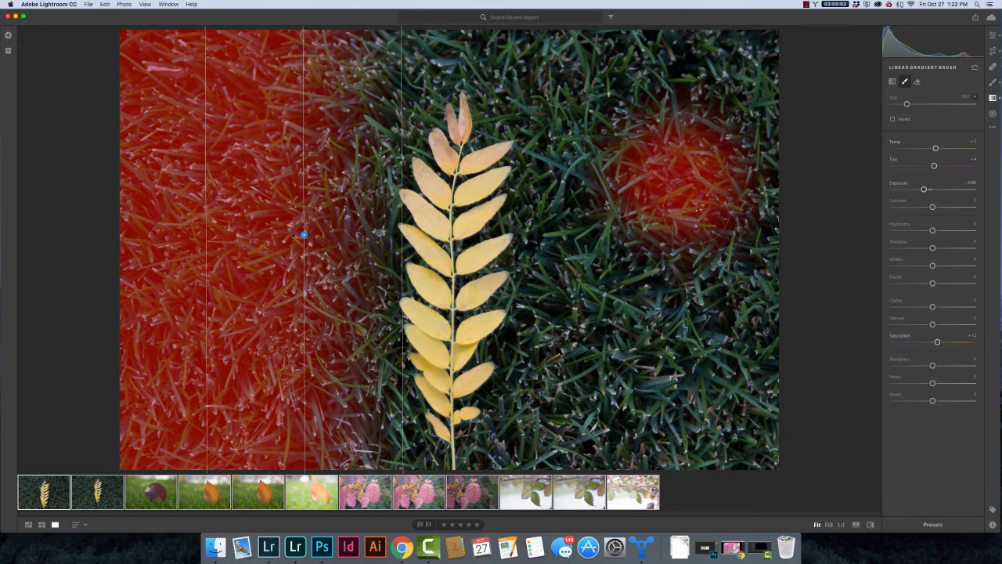
left_click(918, 81)
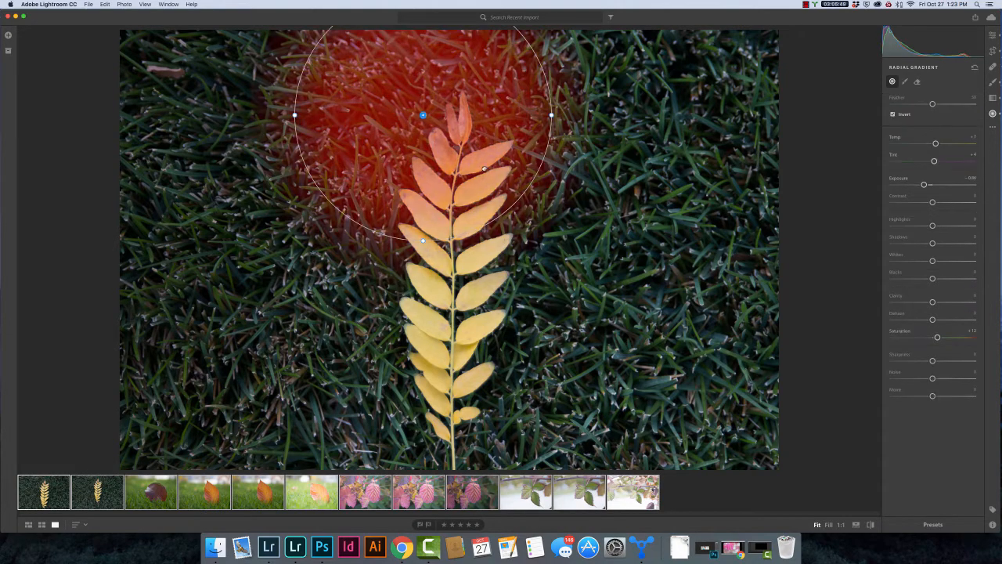
Step: Invert the radial gradient's mask, then undo the inversion
left_click(893, 113)
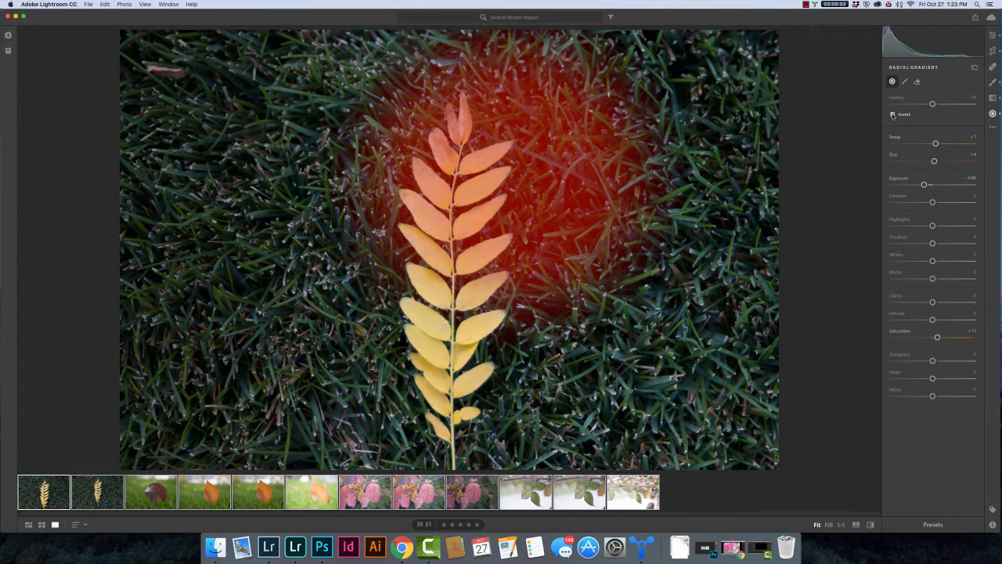
left_click(892, 113)
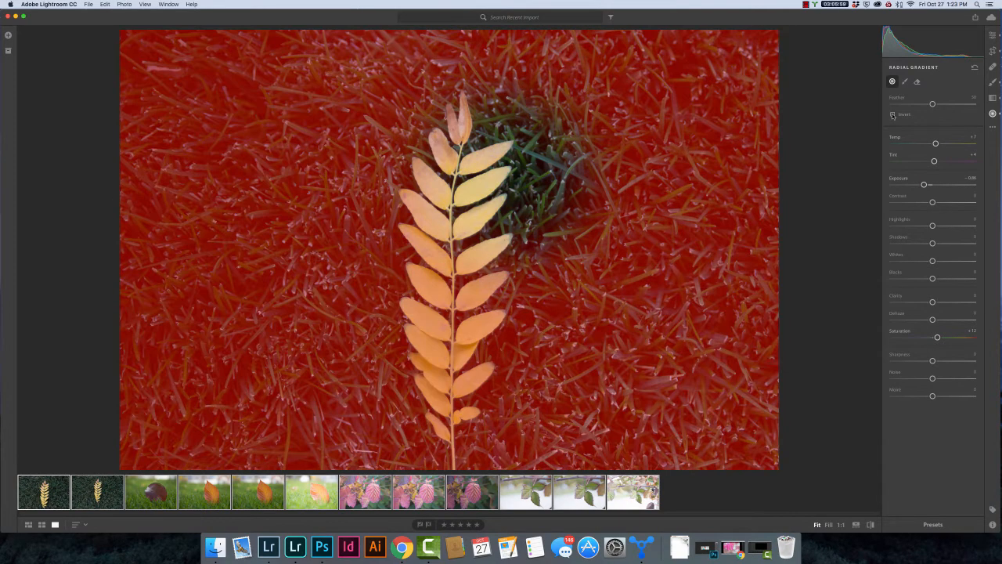
left_click(893, 112)
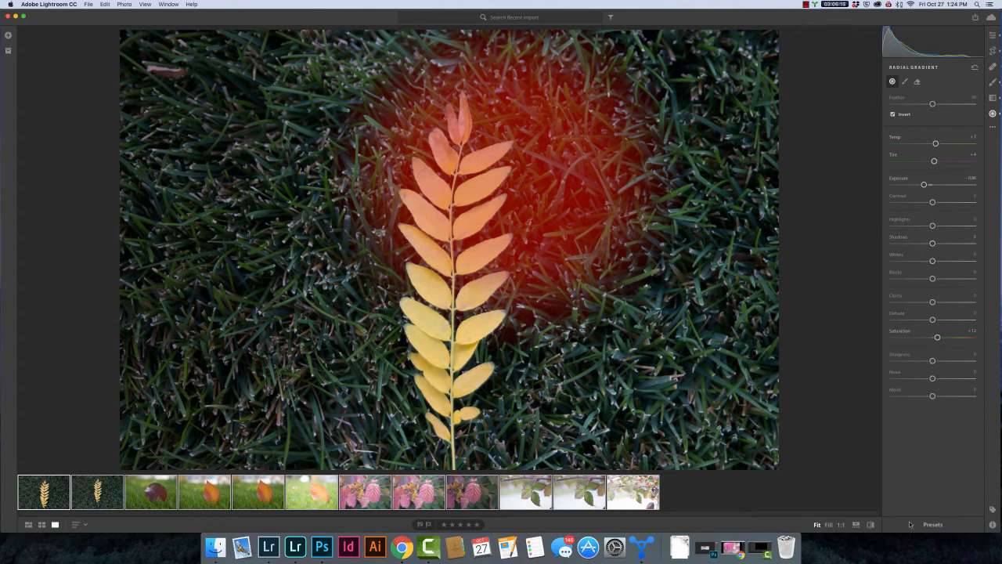
Step: Show the Presets list and use Open Presets Folder on a preset group
left_click(934, 525)
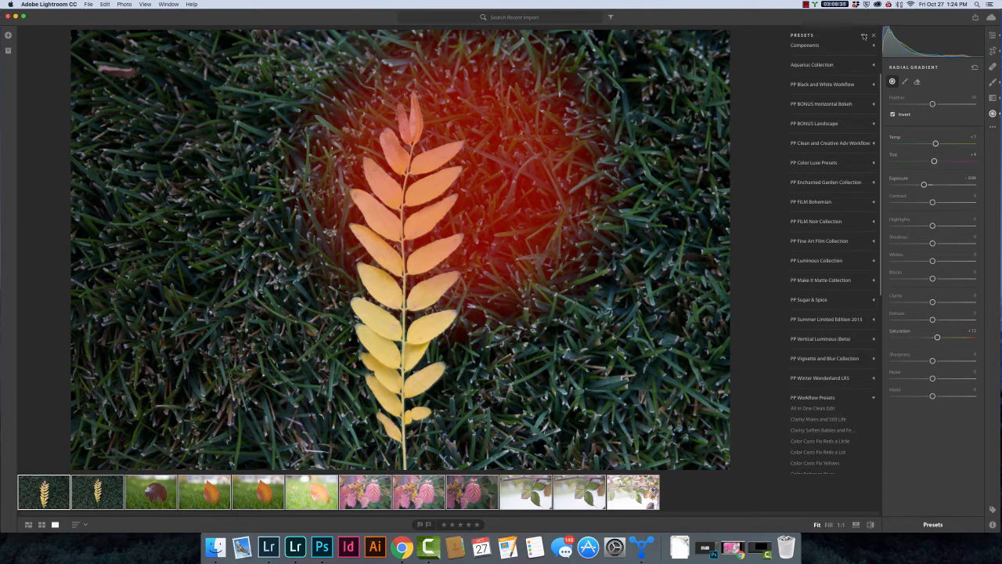
left_click(864, 35)
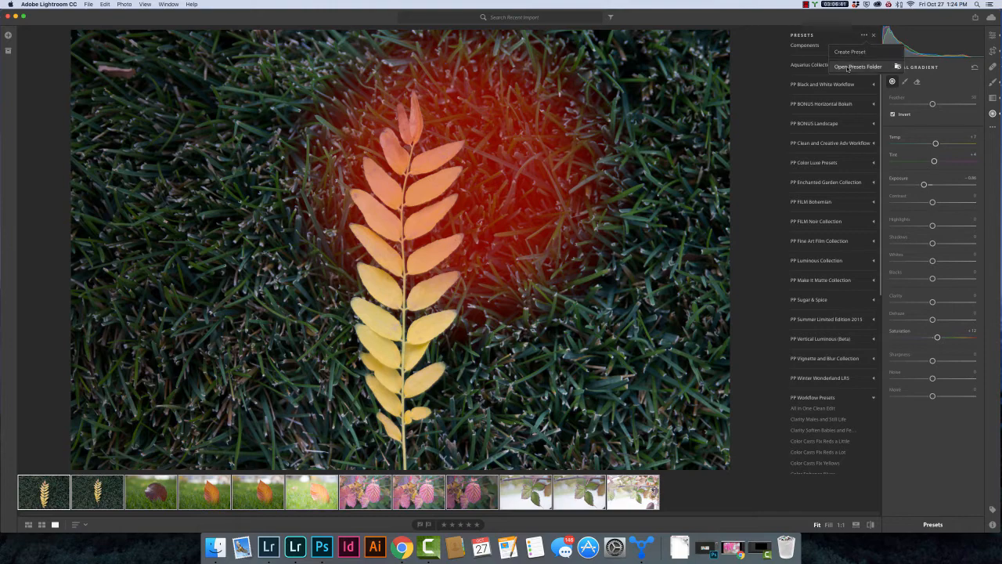
left_click(859, 66)
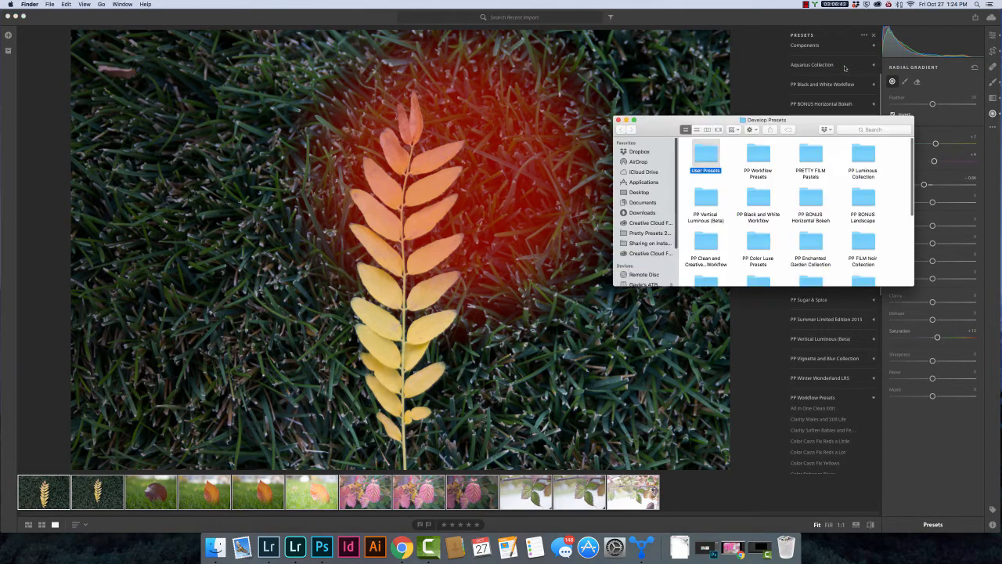
Step: Browse the Develop Presets folder in Finder, close it, and return to Lightroom's presets
scroll("down", 3)
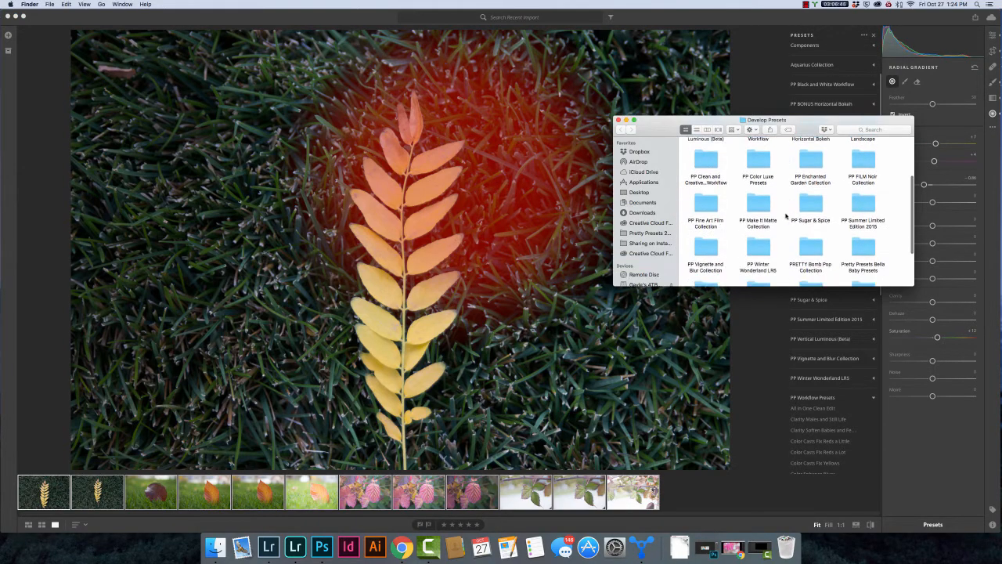
scroll("down", 3)
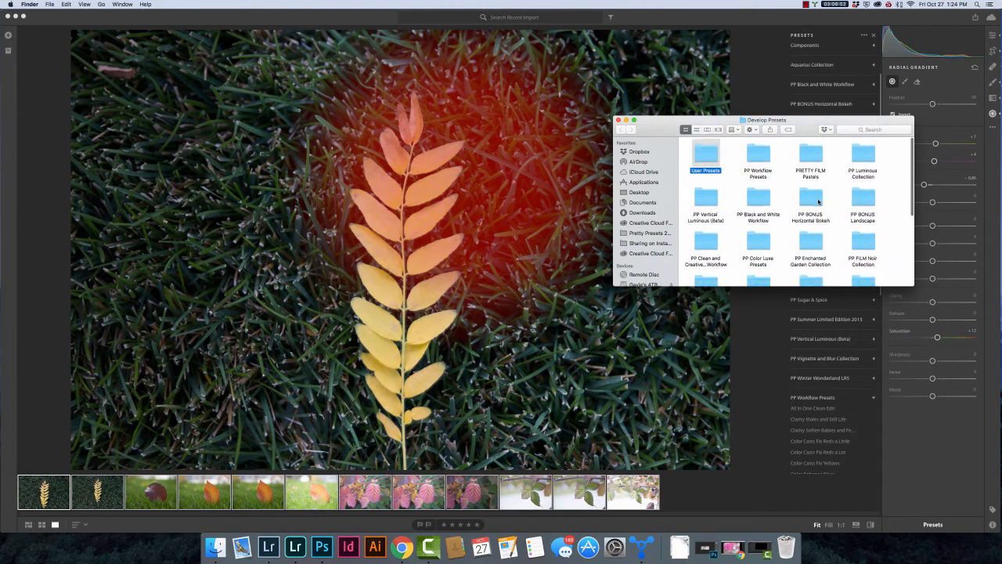
scroll("down", 3)
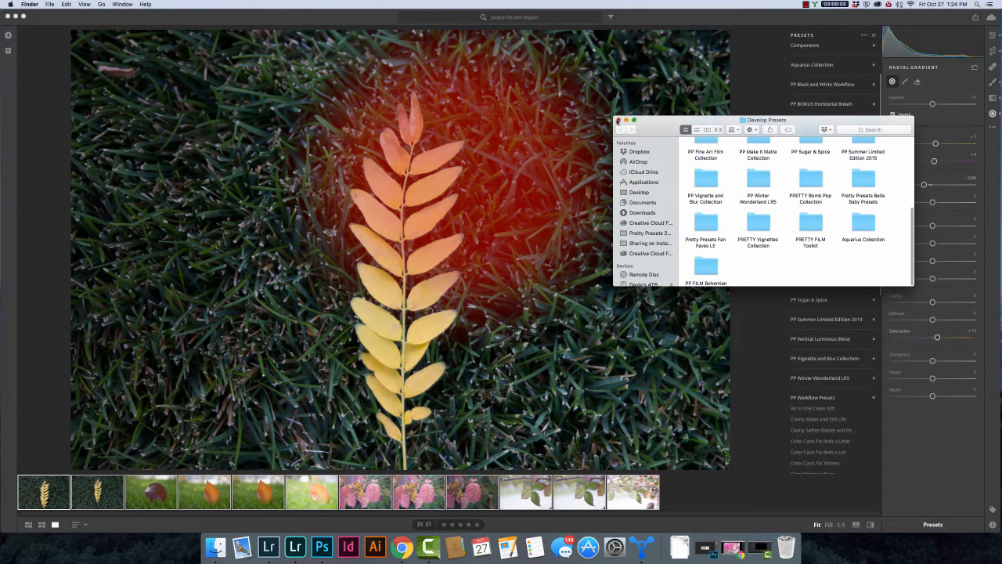
left_click(618, 119)
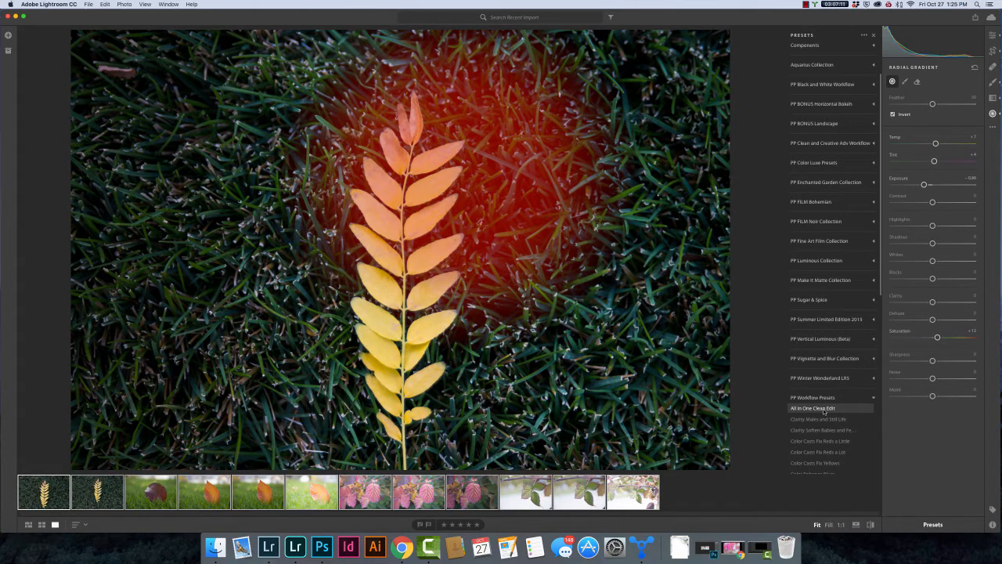
left_click(811, 407)
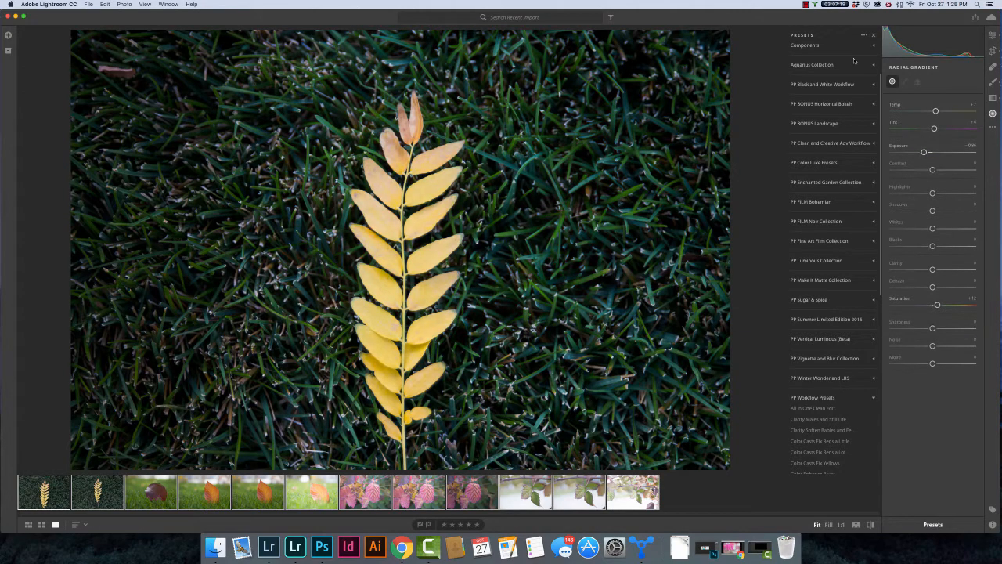